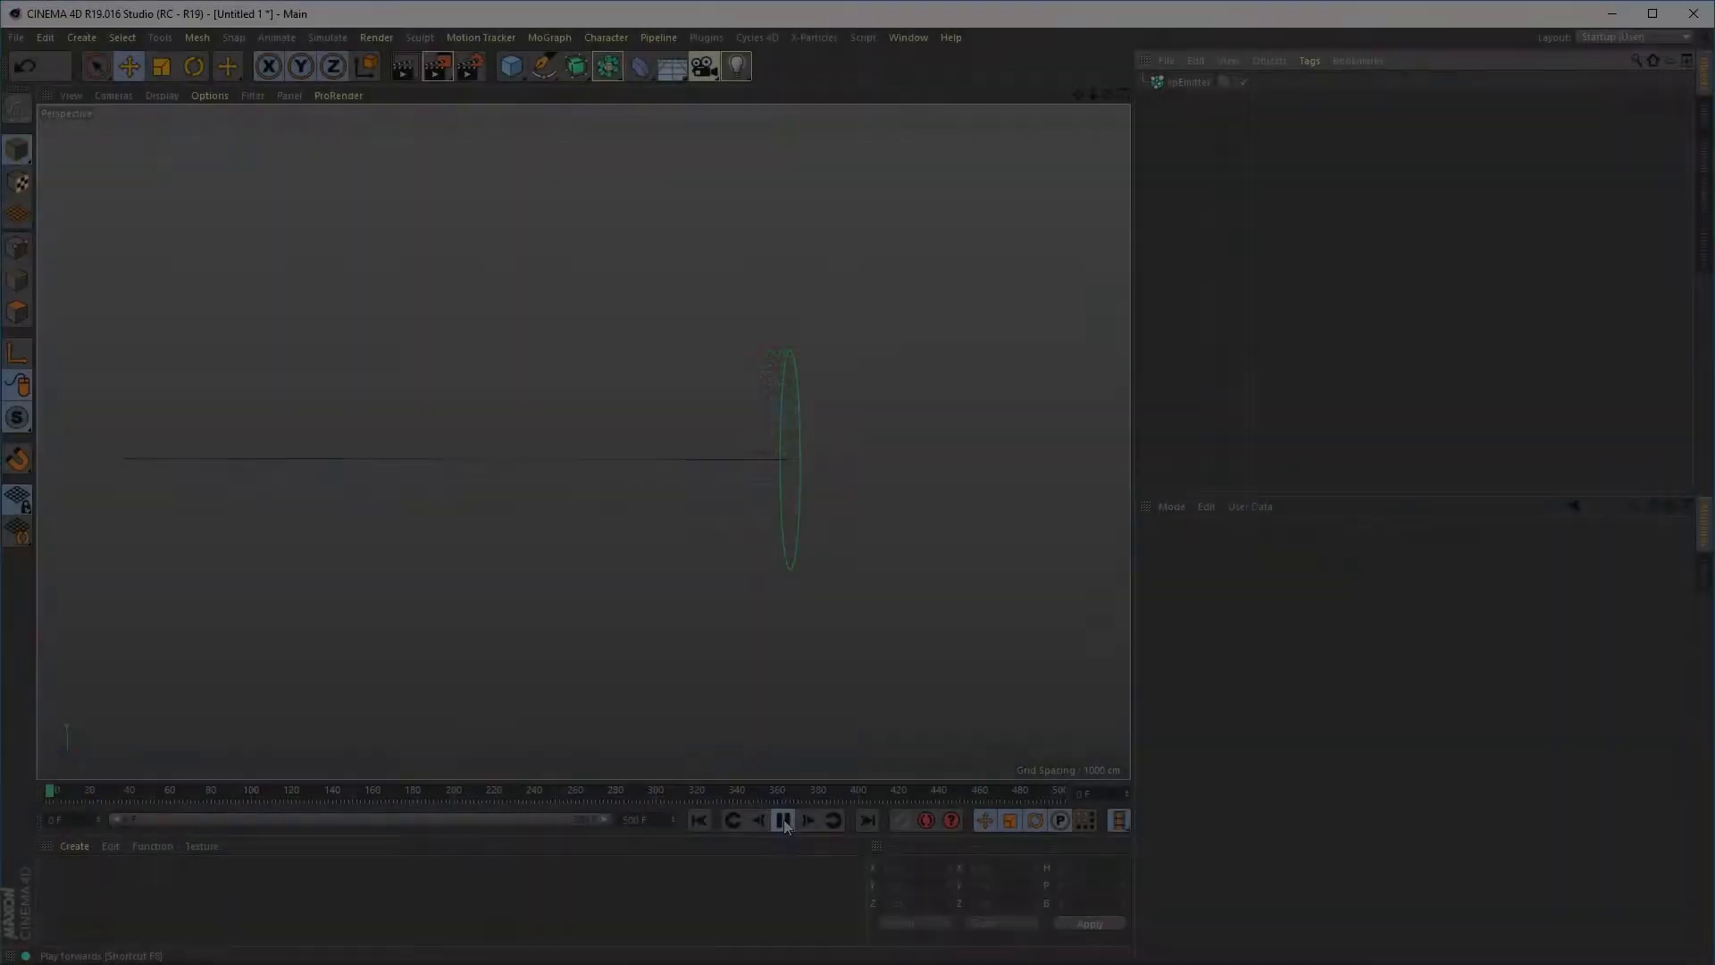
Add an xpStrangeAttractors modifier from the X-Particles Motion modifiers.
{"action": "left_click", "coordinate": [814, 38]}
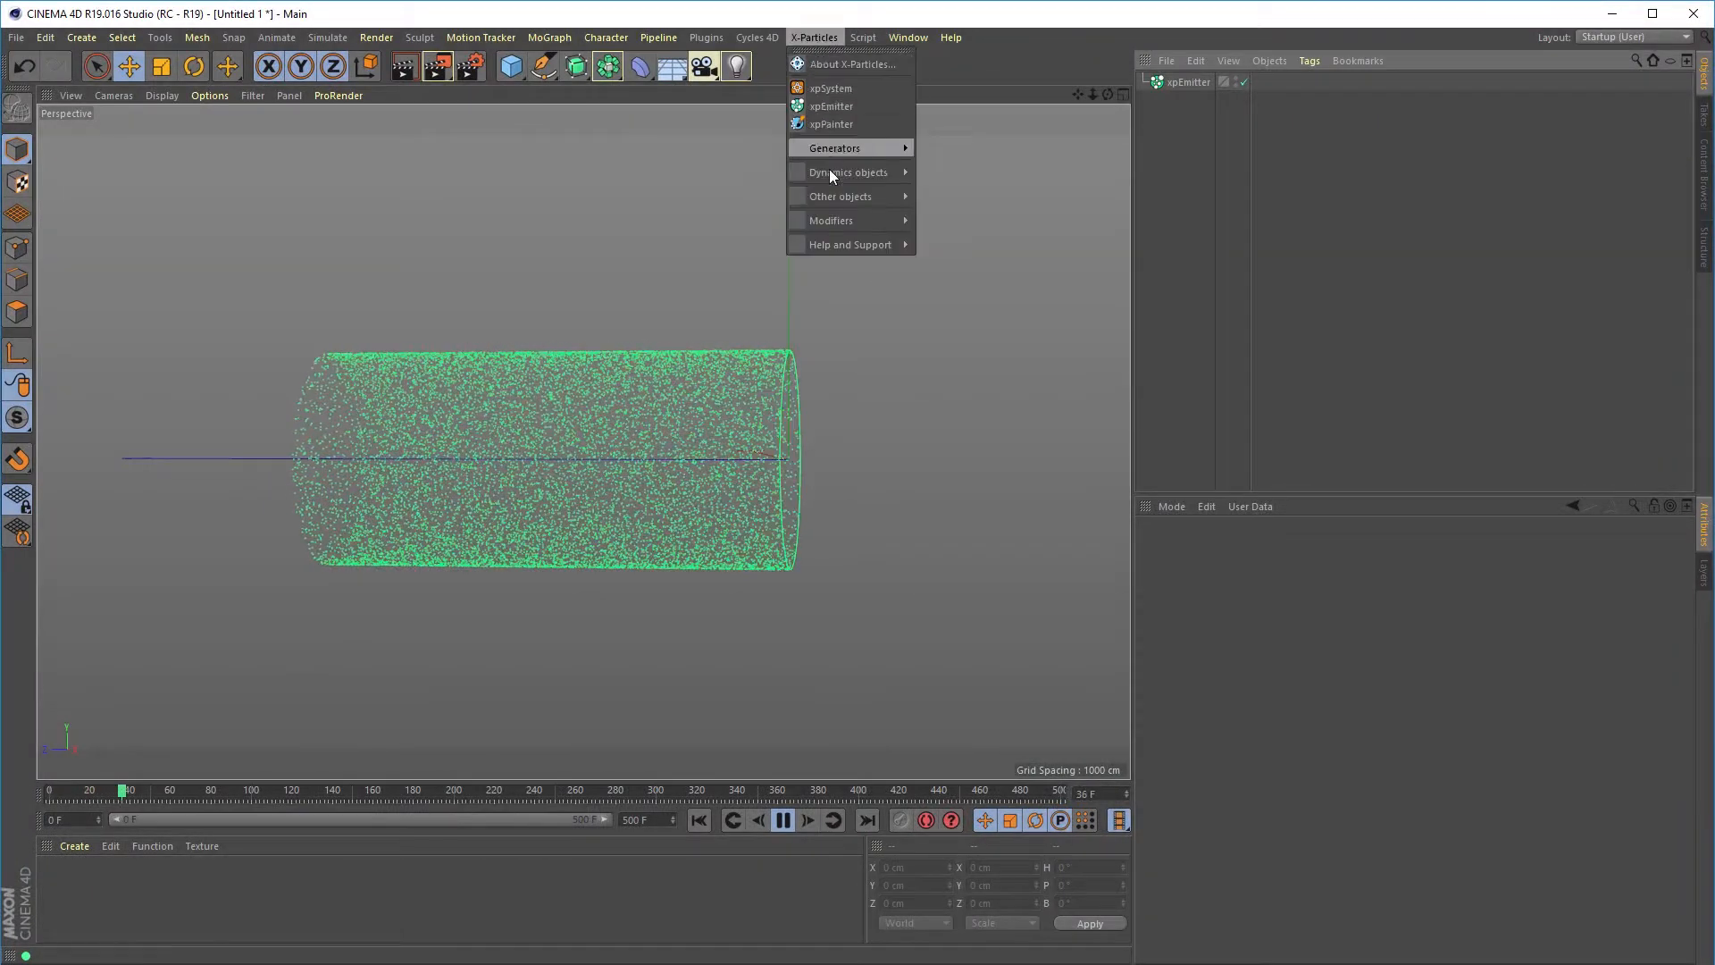
{"action": "left_click", "coordinate": [830, 220]}
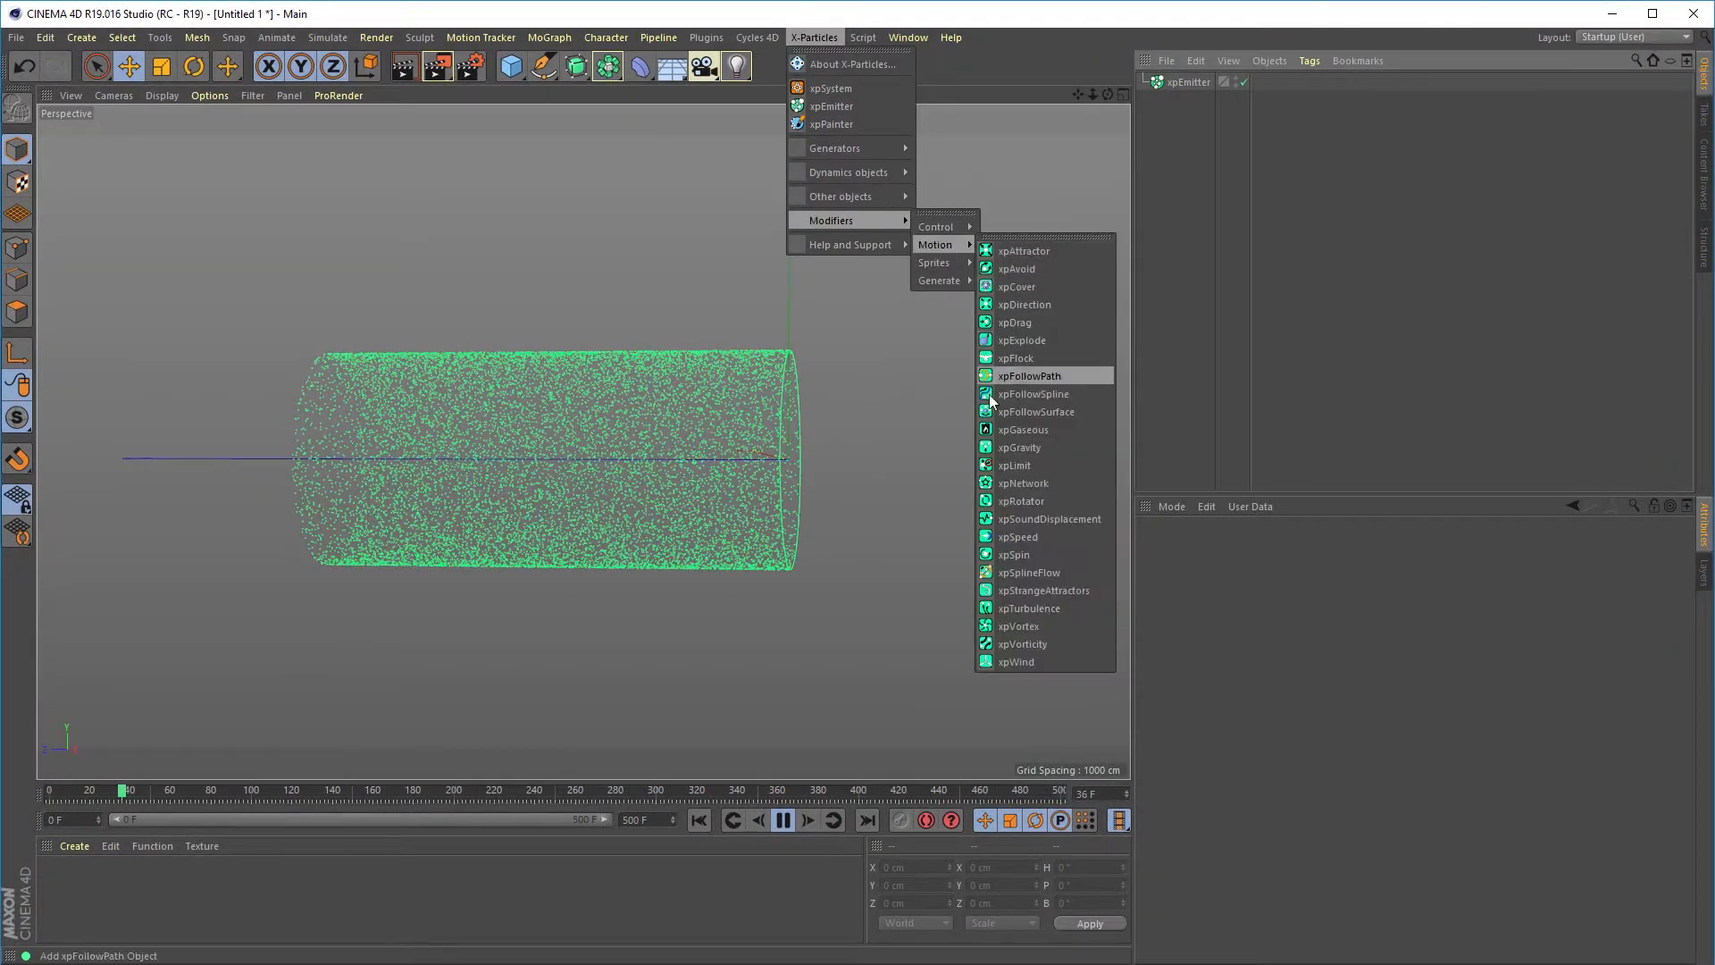
{"action": "left_click", "coordinate": [1043, 590]}
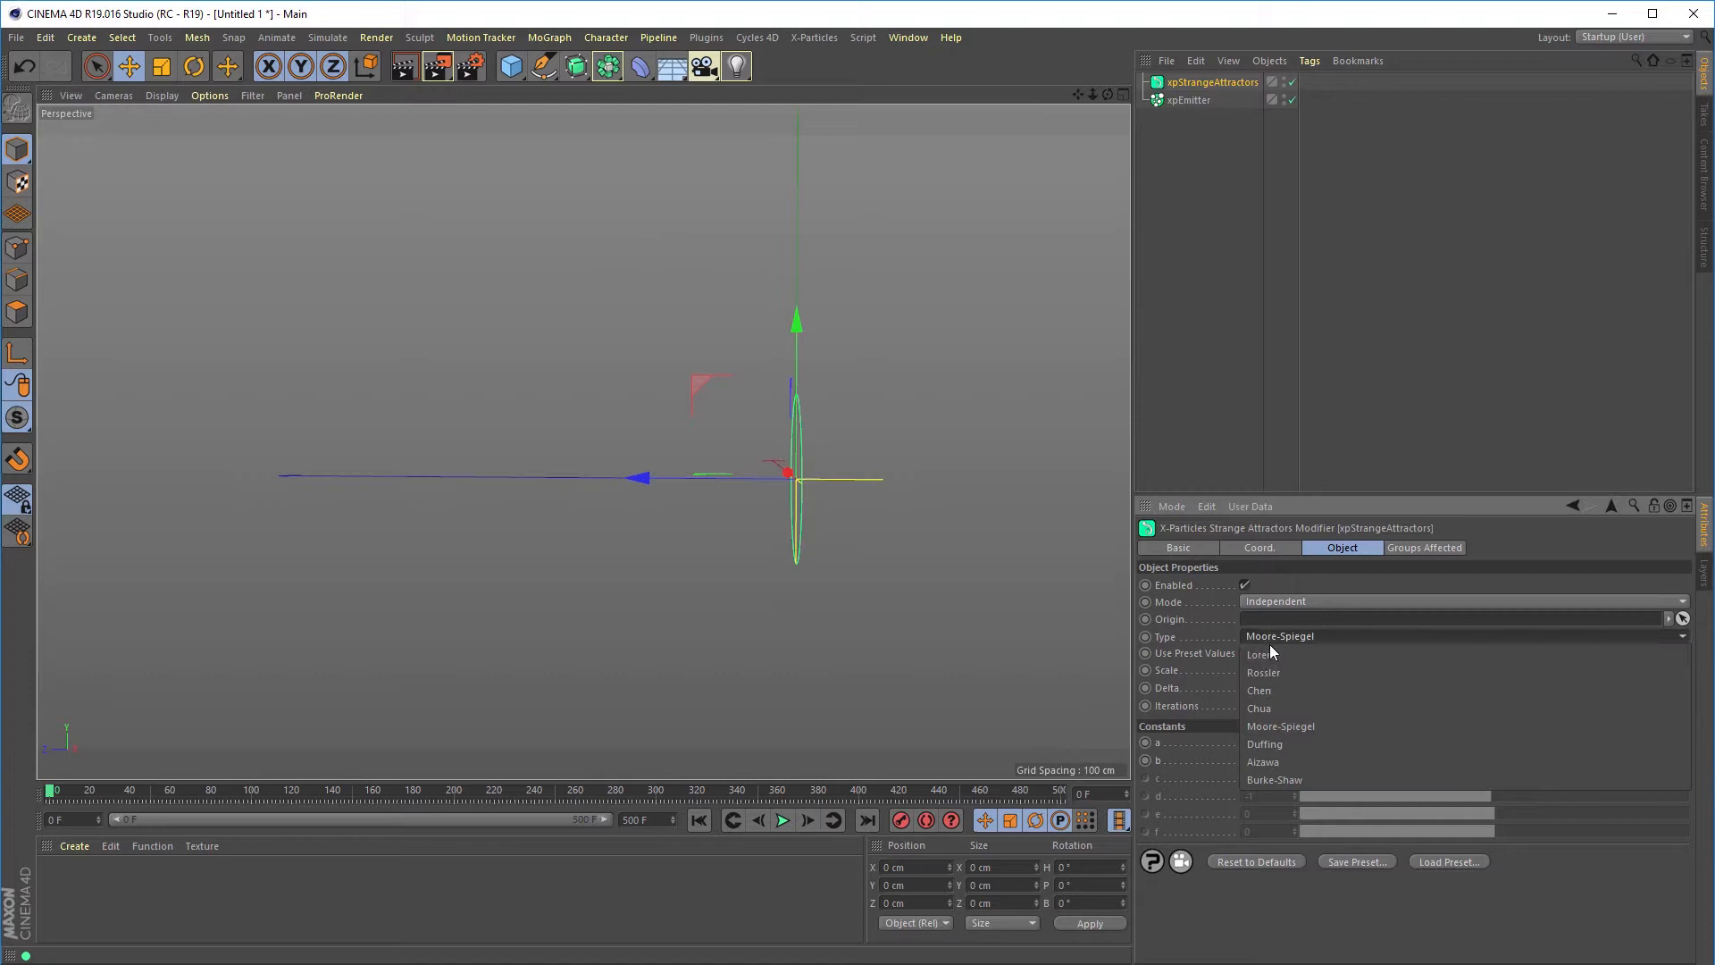
Choose Lorenz as the strange attractor type.
{"action": "left_click", "coordinate": [1262, 653]}
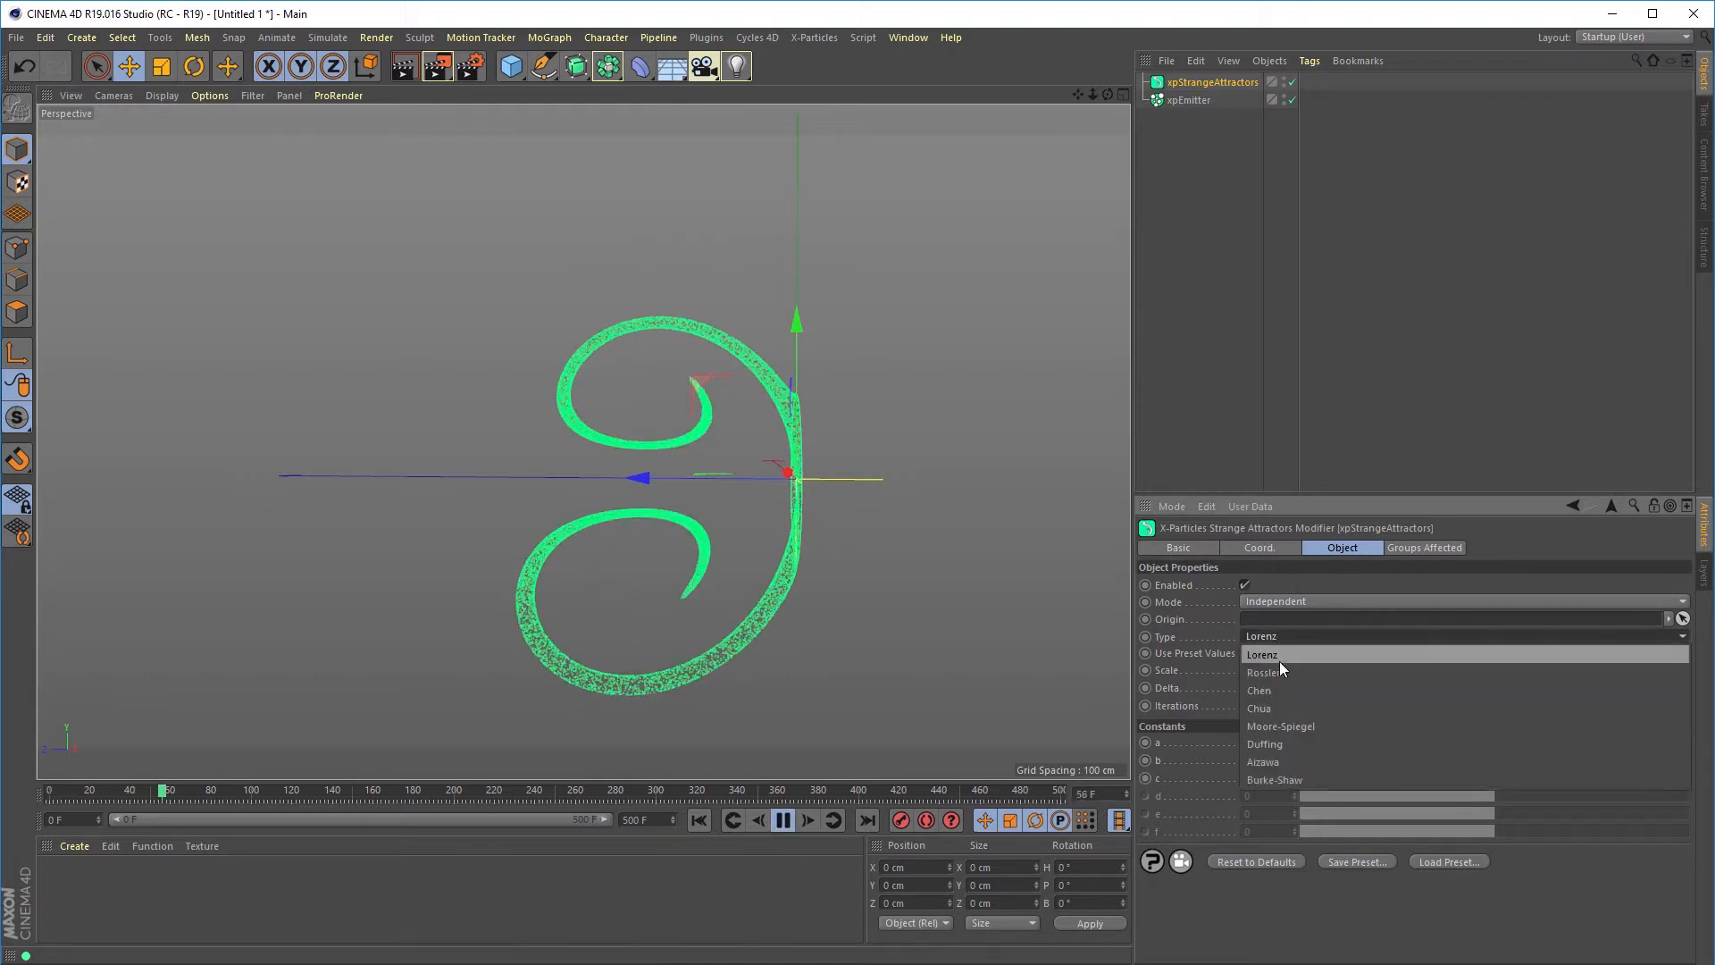
{"action": "left_click", "coordinate": [1259, 691]}
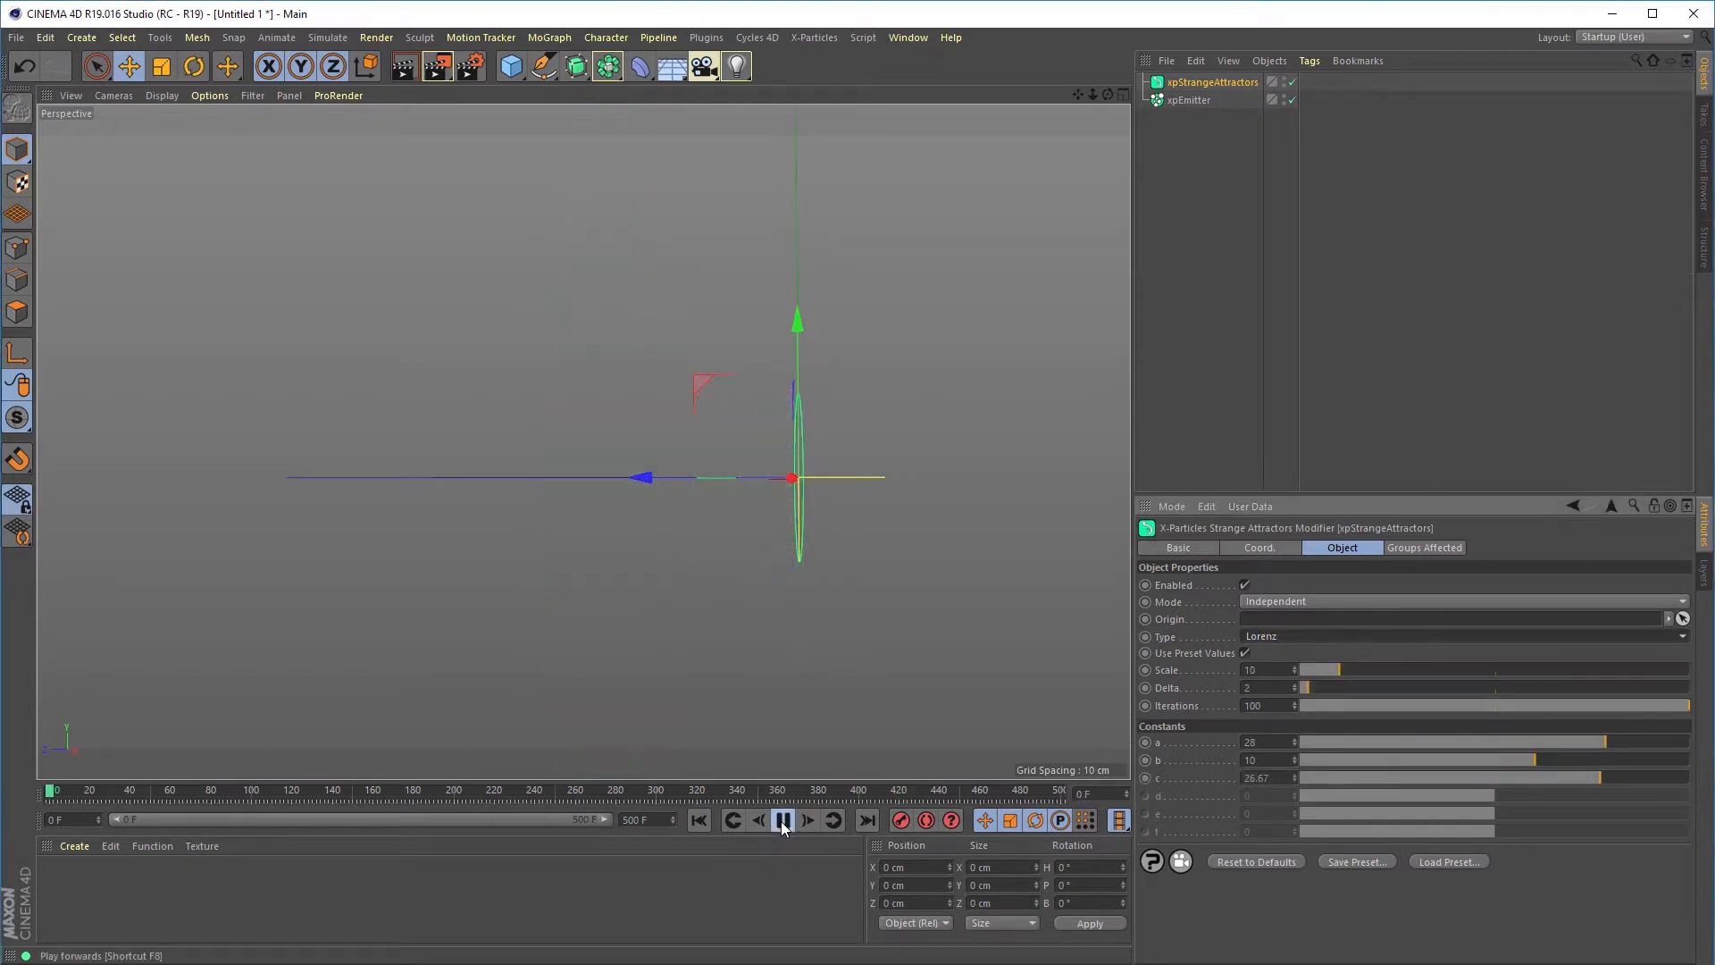
Set the Lorenz attractor's Scale to 11 and Delta to 6, replaying to check.
{"action": "left_click", "coordinate": [809, 819]}
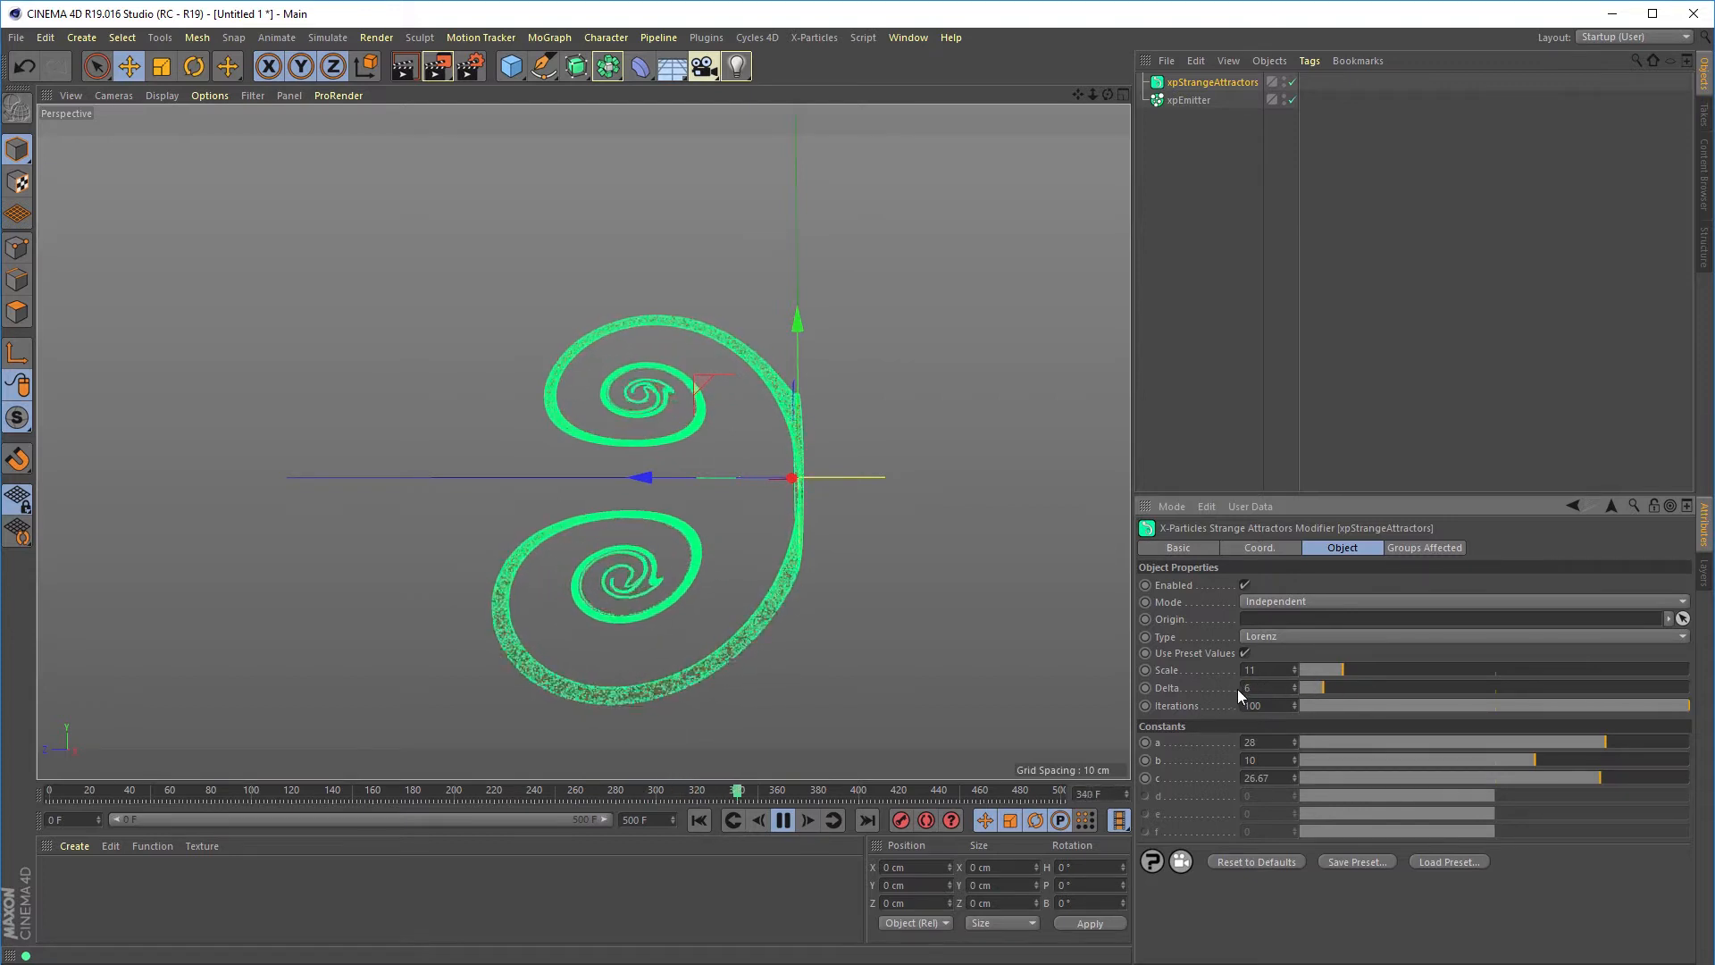
{"action": "left_click", "coordinate": [756, 820]}
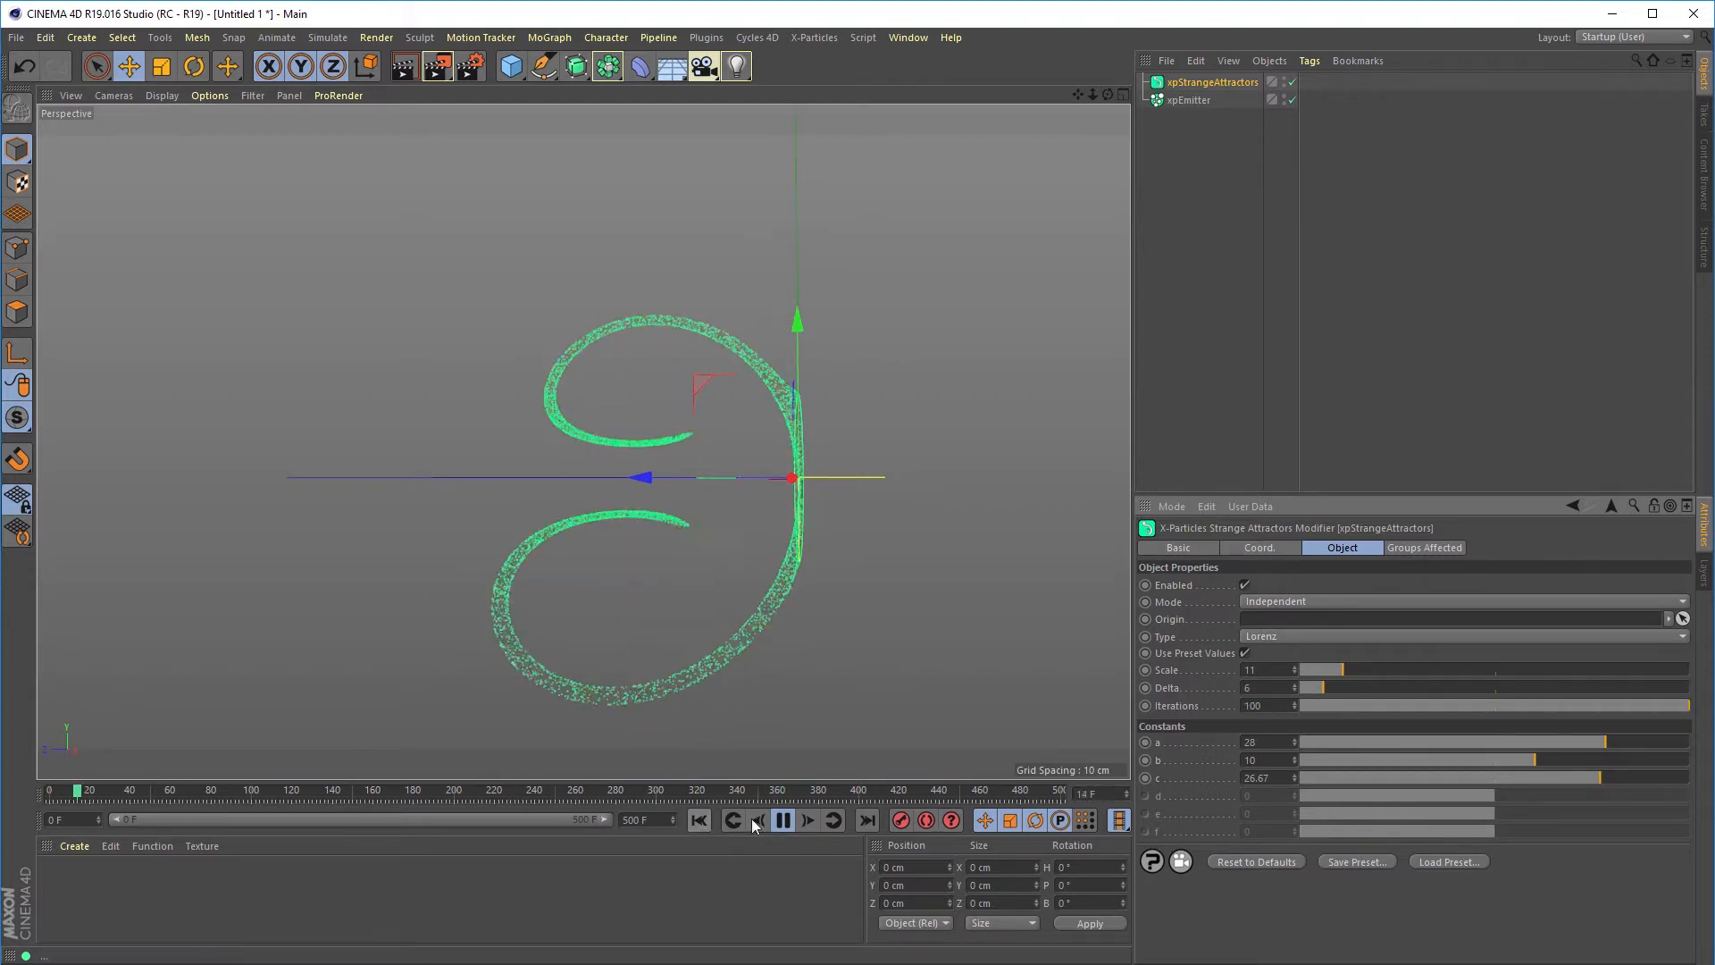
{"action": "left_click", "coordinate": [782, 820]}
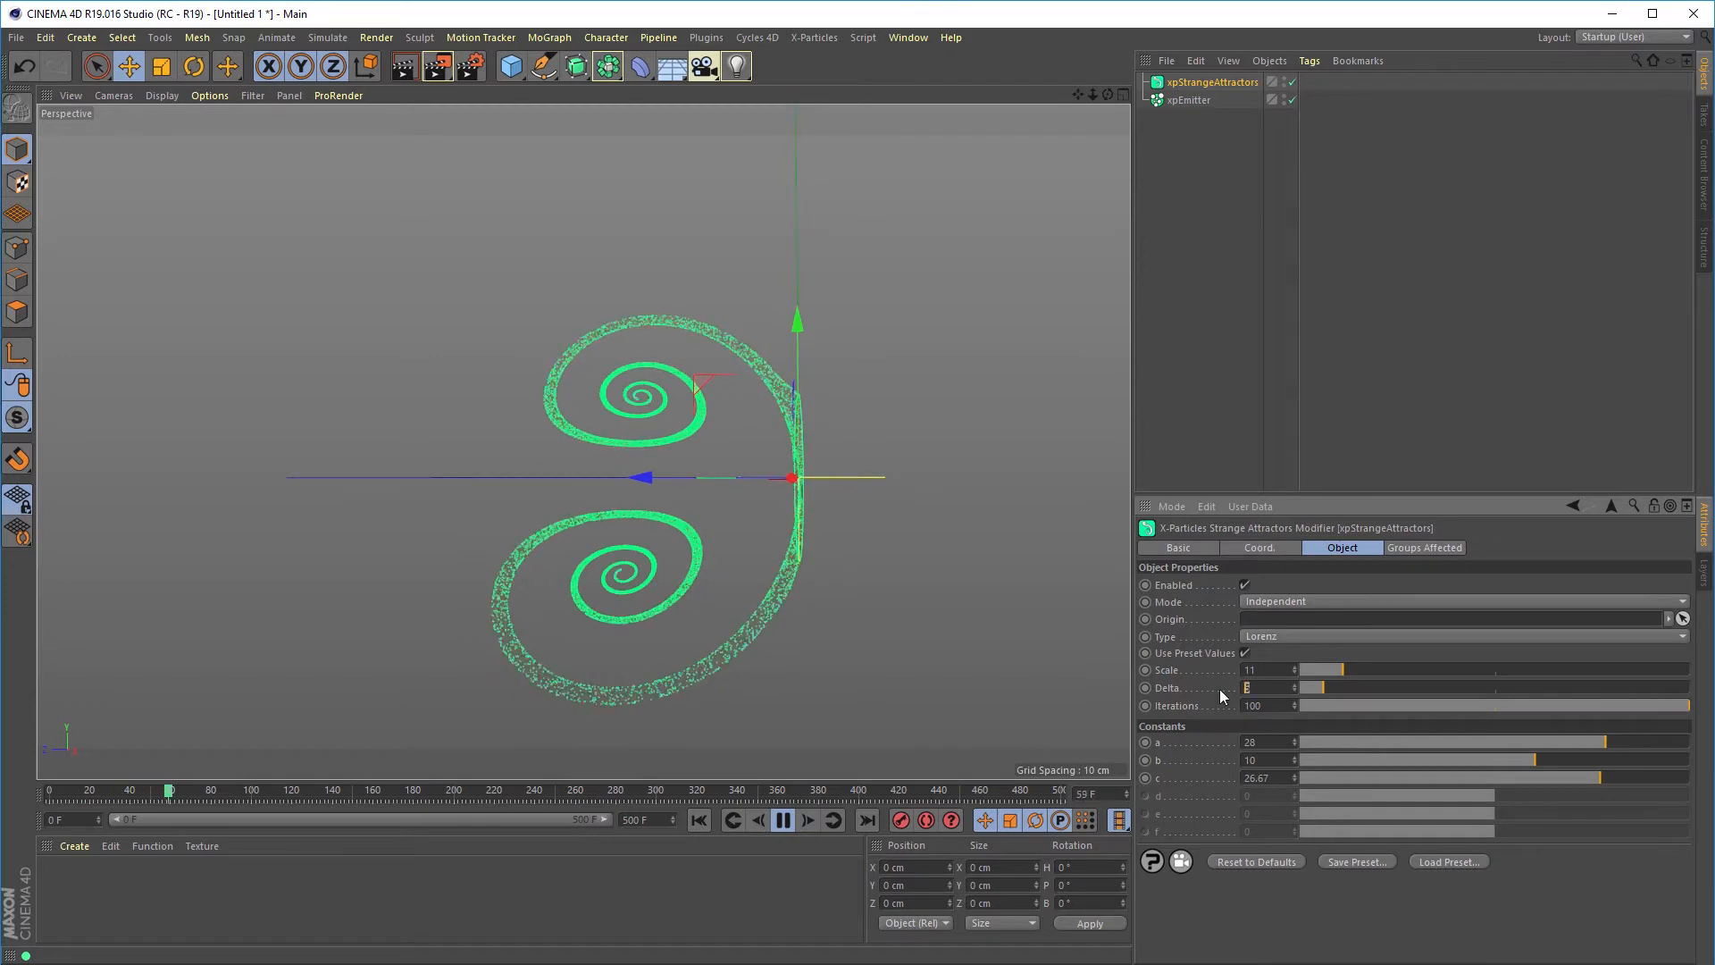
{"action": "left_click", "coordinate": [698, 820]}
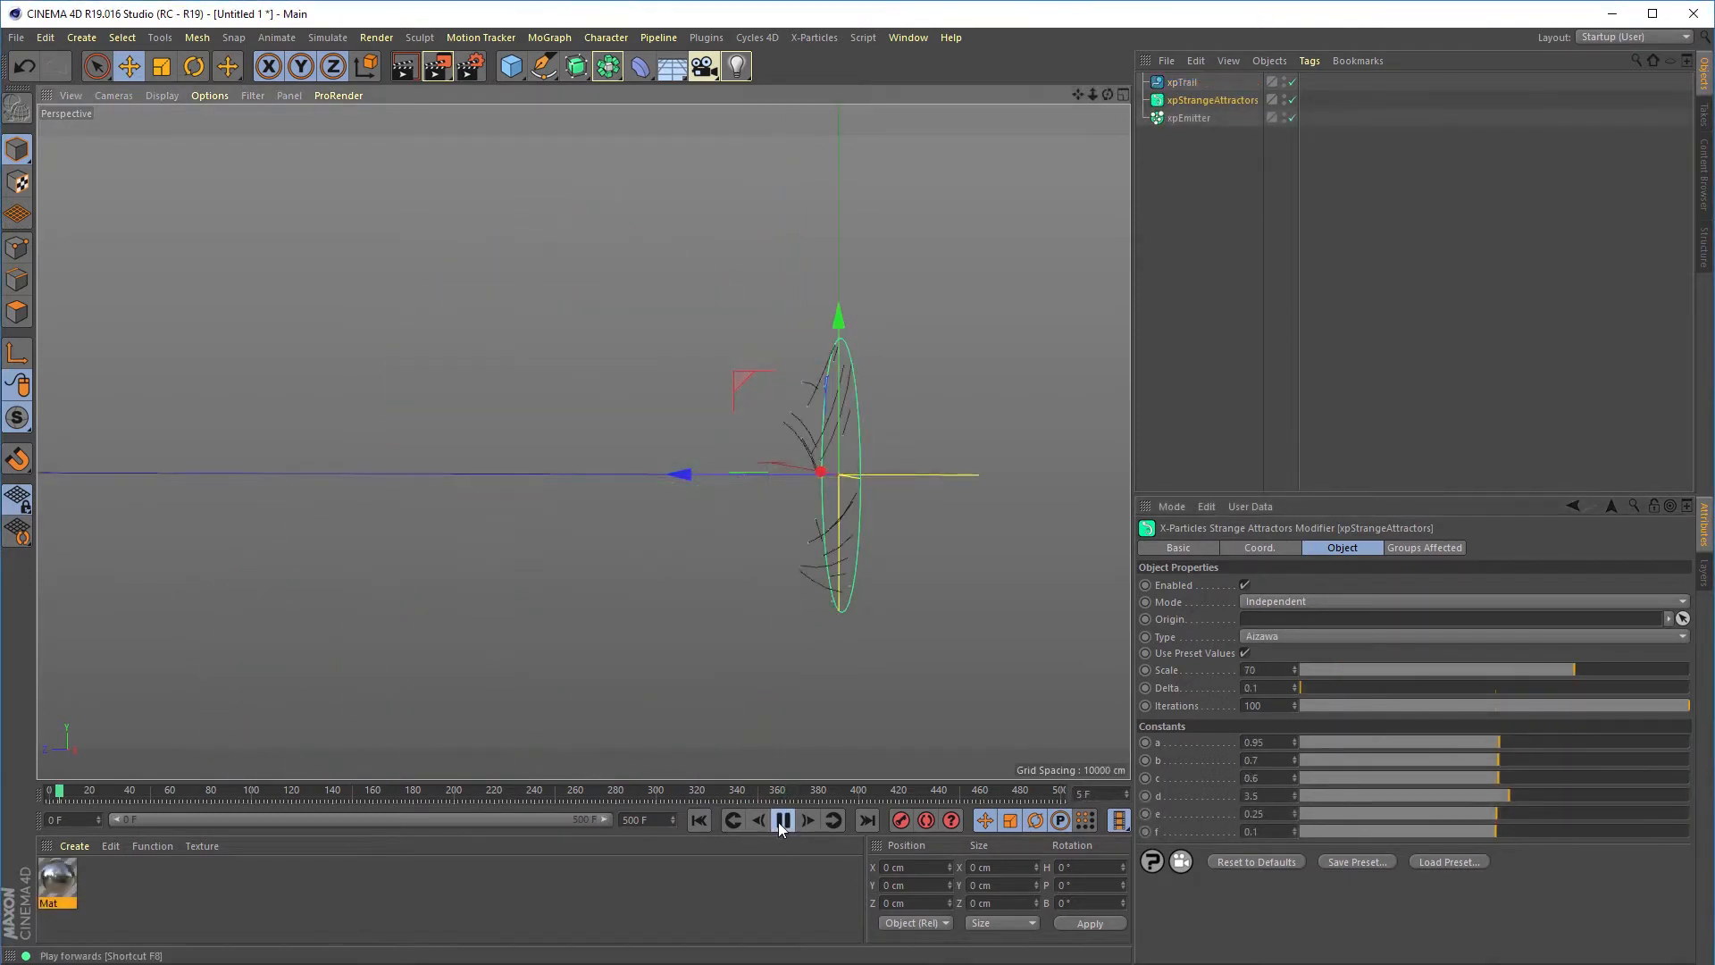
Play the Aizawa attractor simulation and pause around frame 239.
{"action": "left_click", "coordinate": [783, 819]}
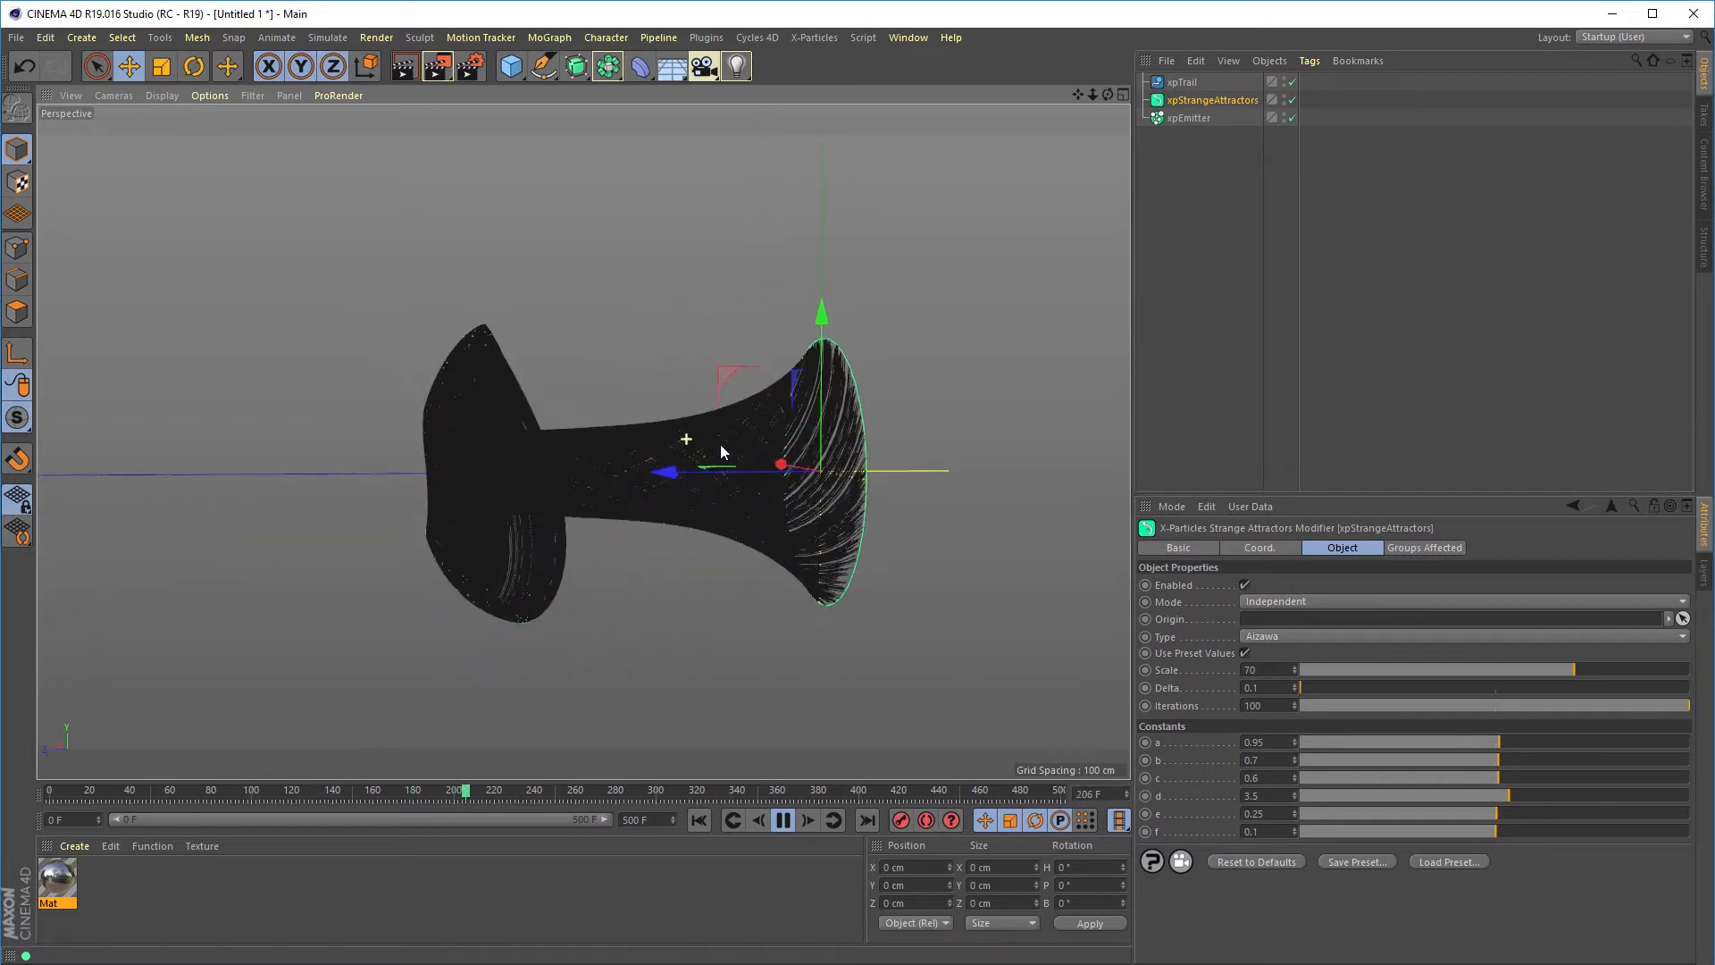
{"action": "left_click", "coordinate": [780, 819]}
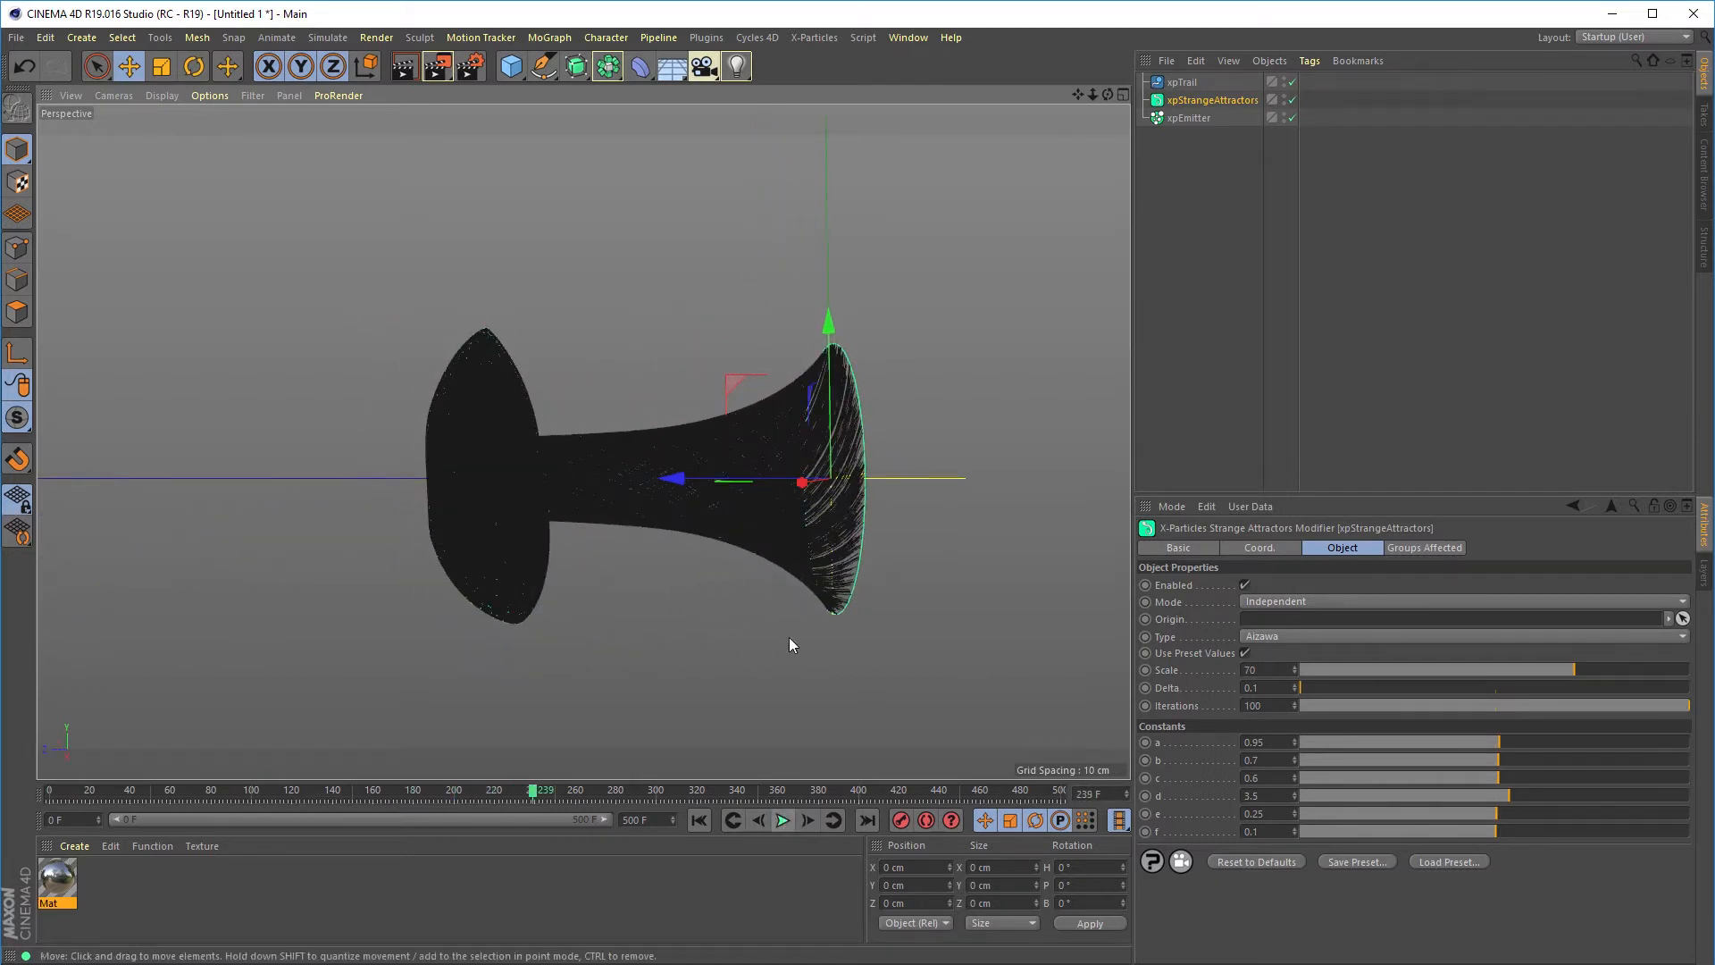
Add an xpOVDBMesher with Radius Scale 5 and Median and Gaussian filters.
{"action": "left_click", "coordinate": [814, 36]}
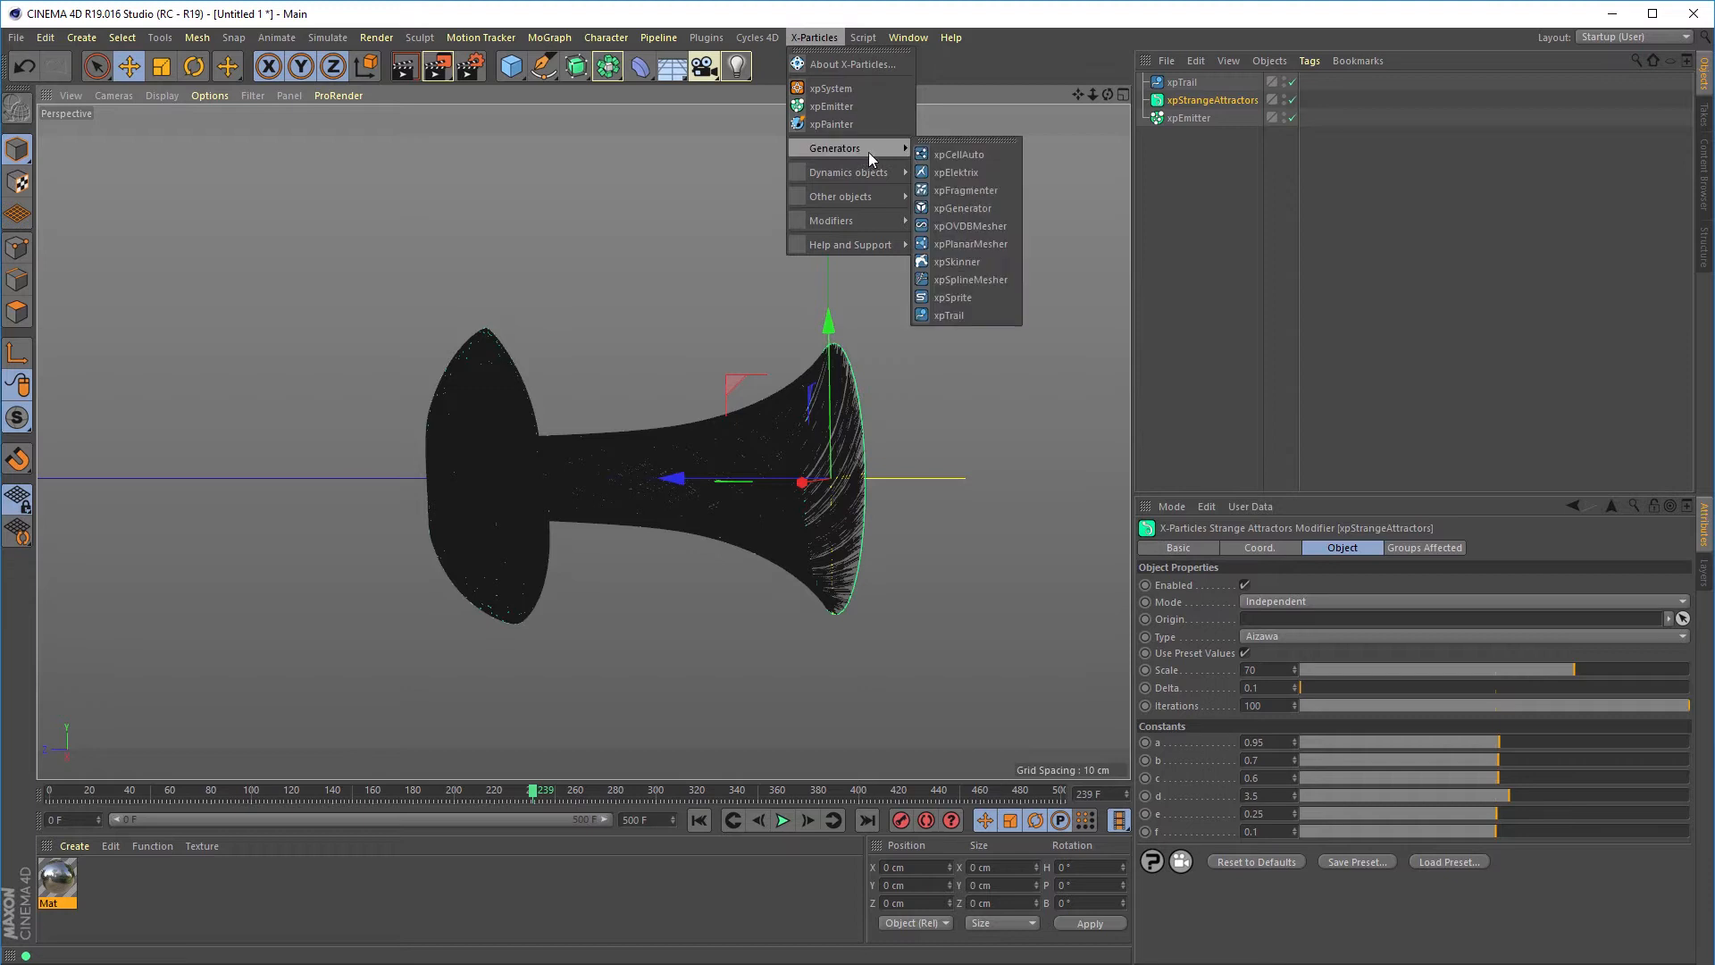
{"action": "left_click", "coordinate": [967, 226]}
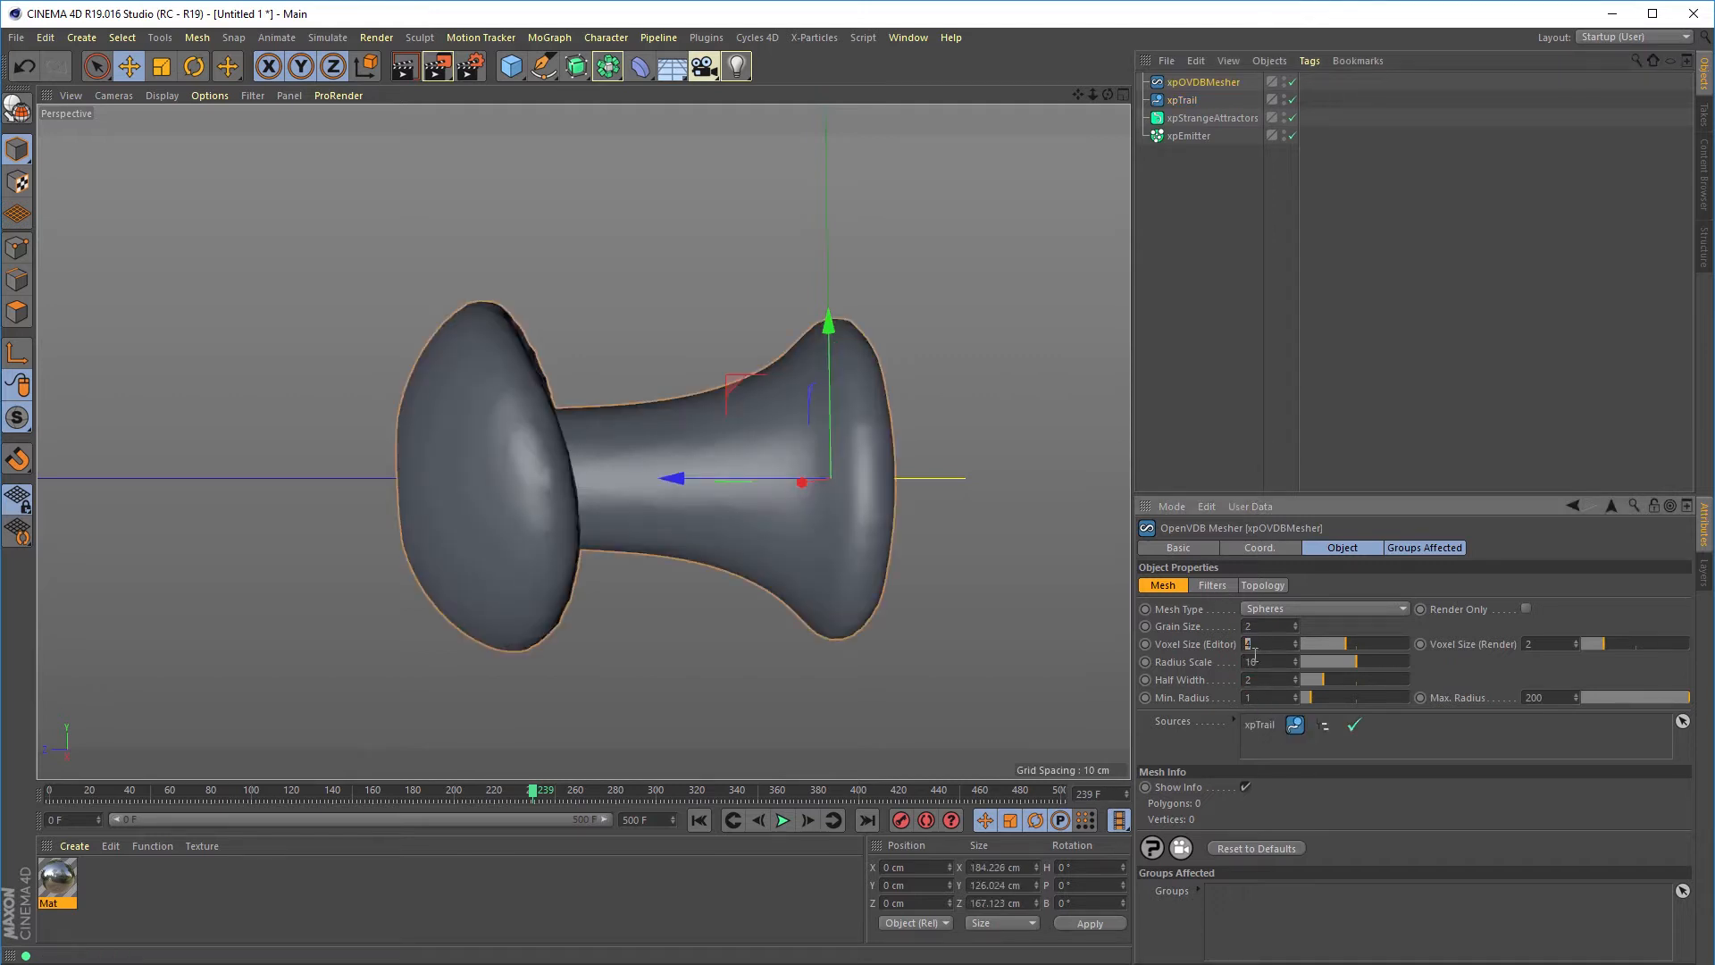
{"action": "left_click", "coordinate": [1264, 662]}
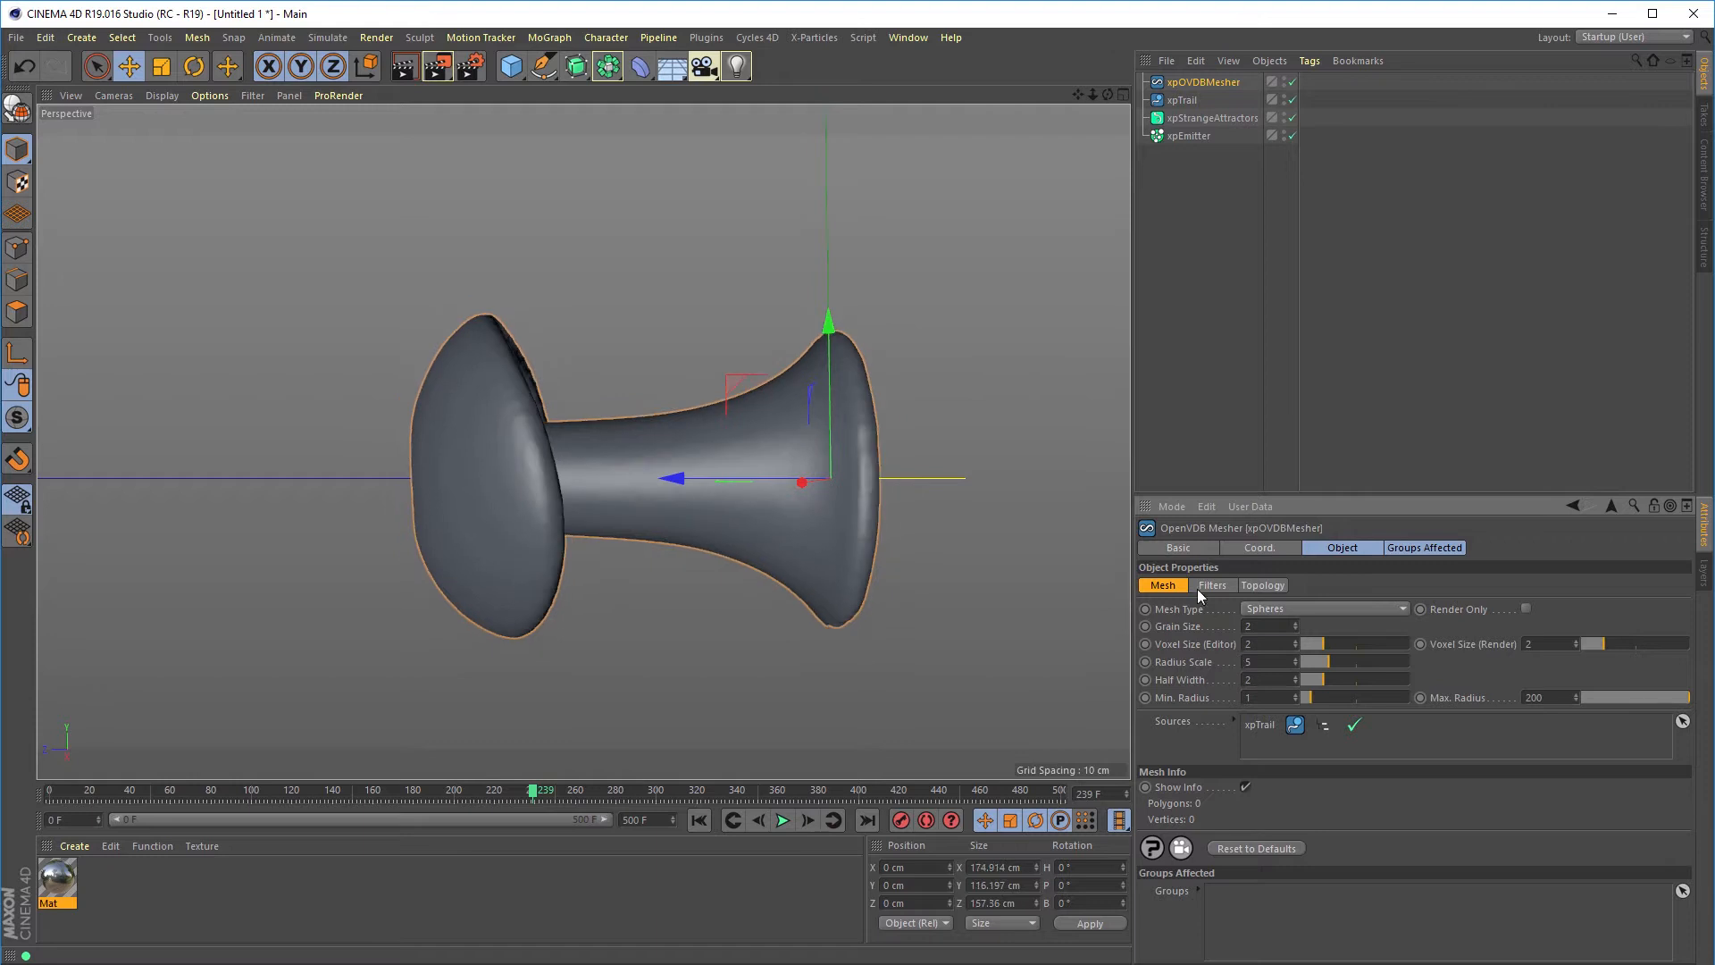
{"action": "left_click", "coordinate": [1211, 586]}
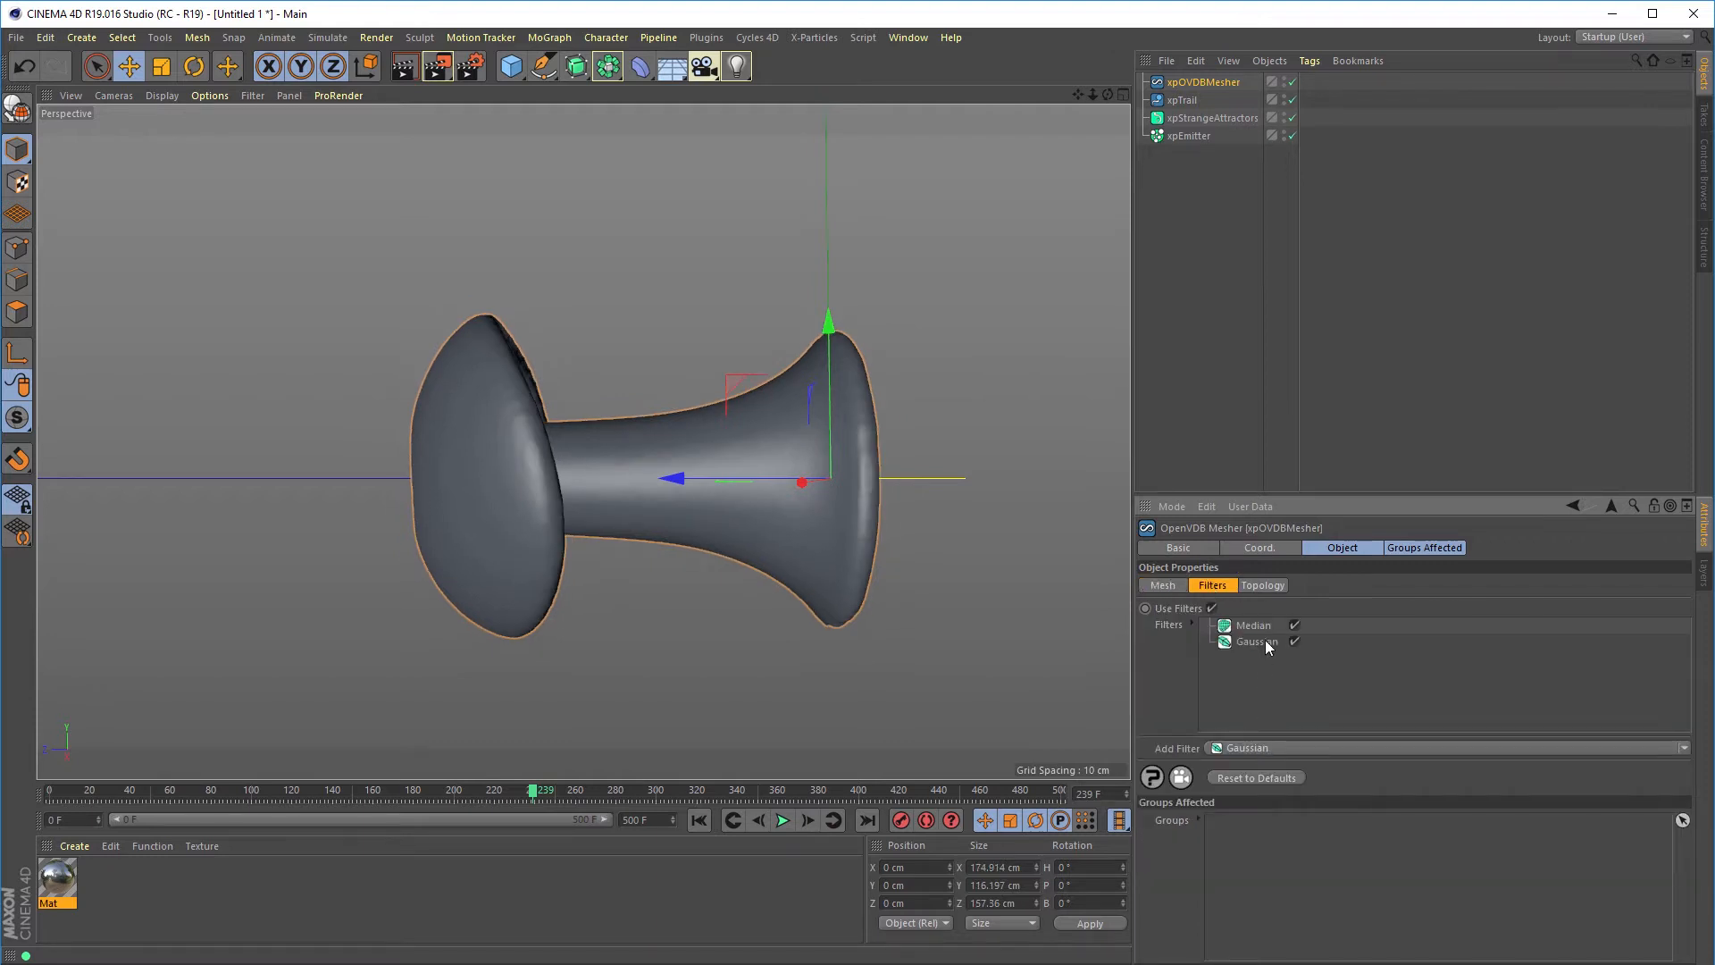
{"action": "left_click", "coordinate": [1257, 641]}
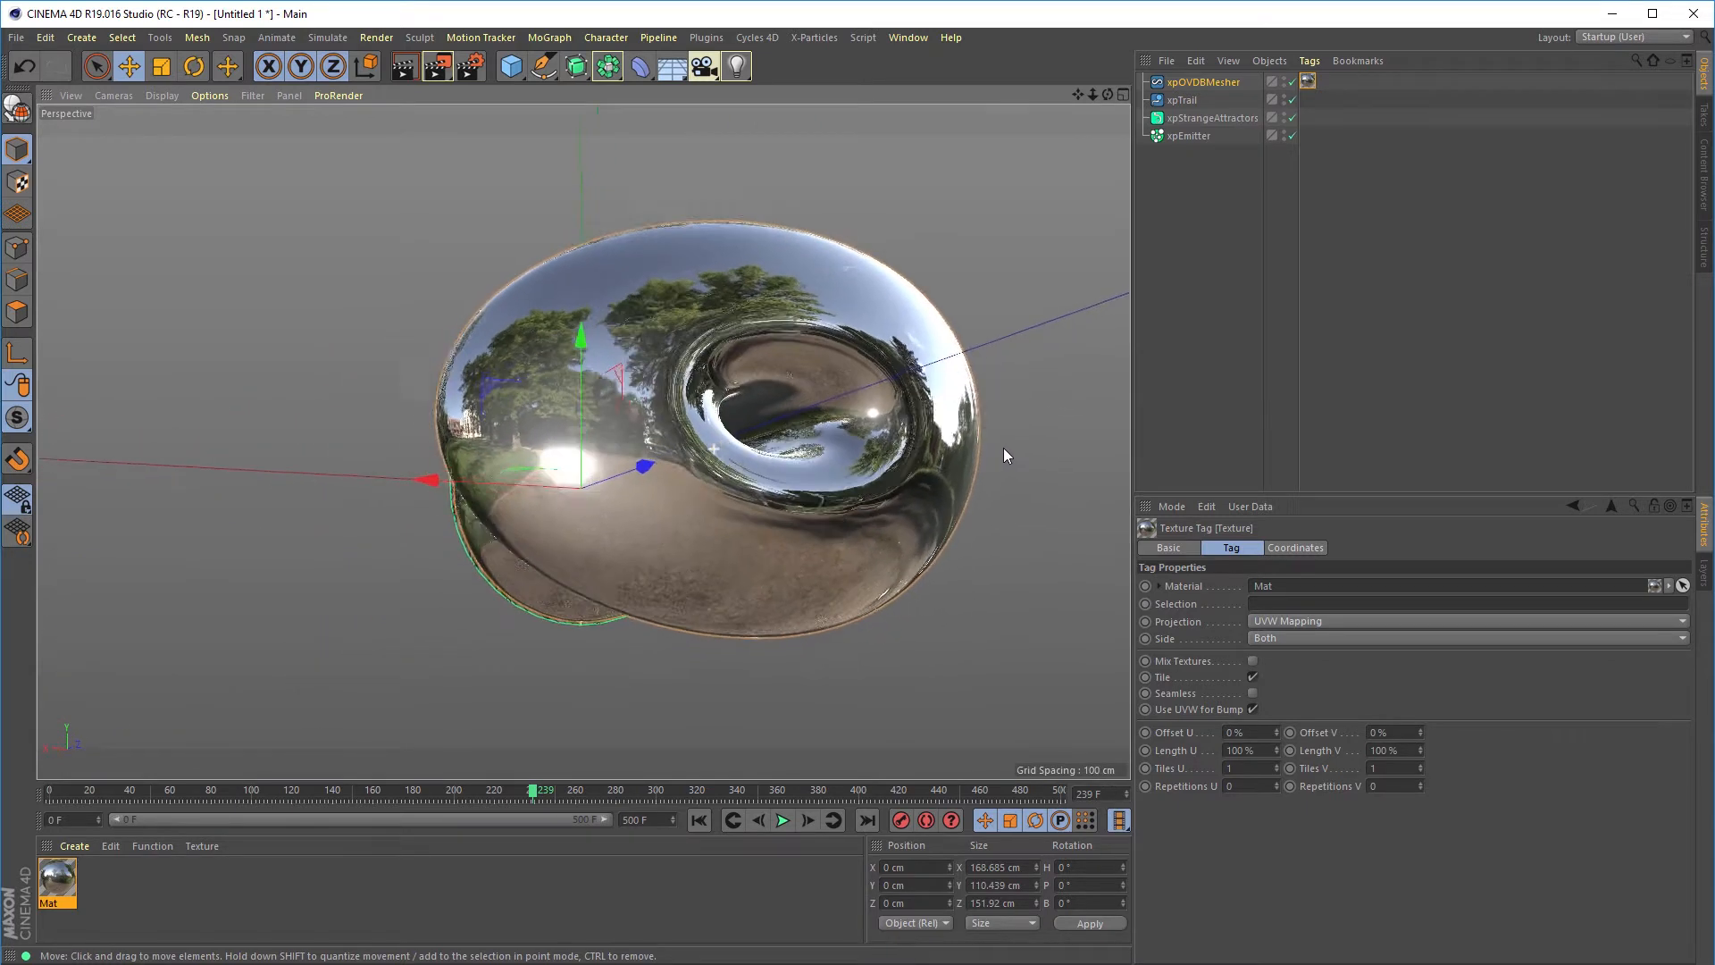
Apply the chrome Mat material to xpOVDBMesher and select xpTrail.
{"action": "left_click", "coordinate": [781, 821]}
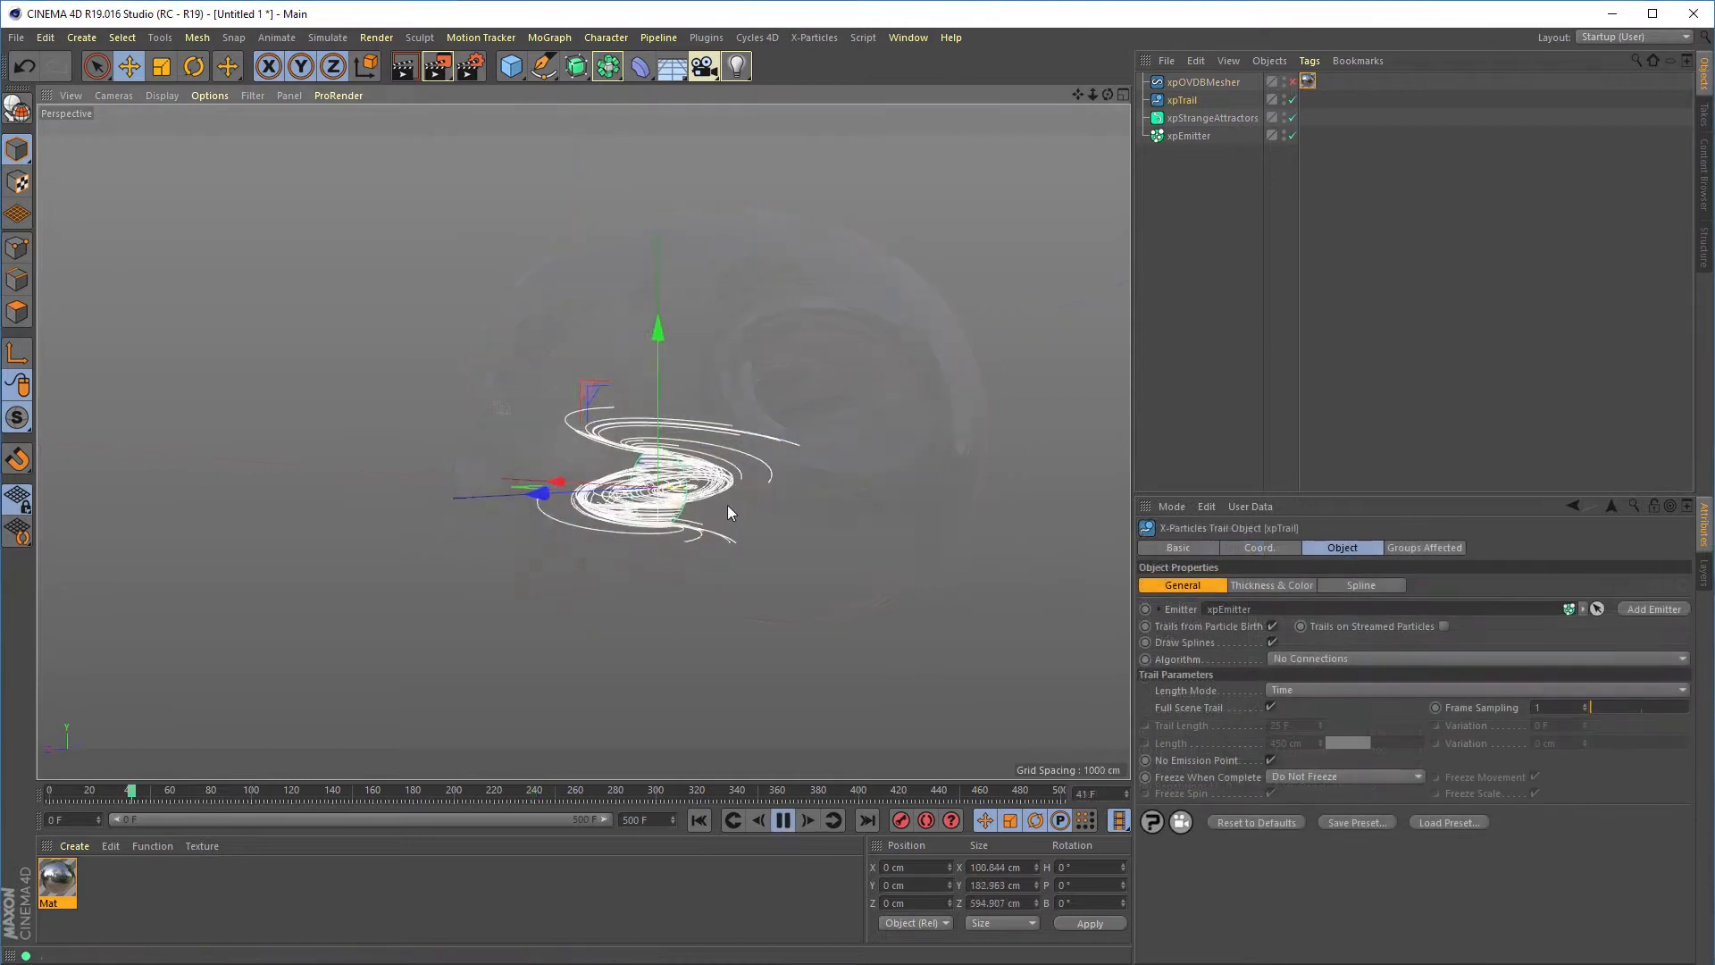
{"action": "left_click", "coordinate": [783, 818]}
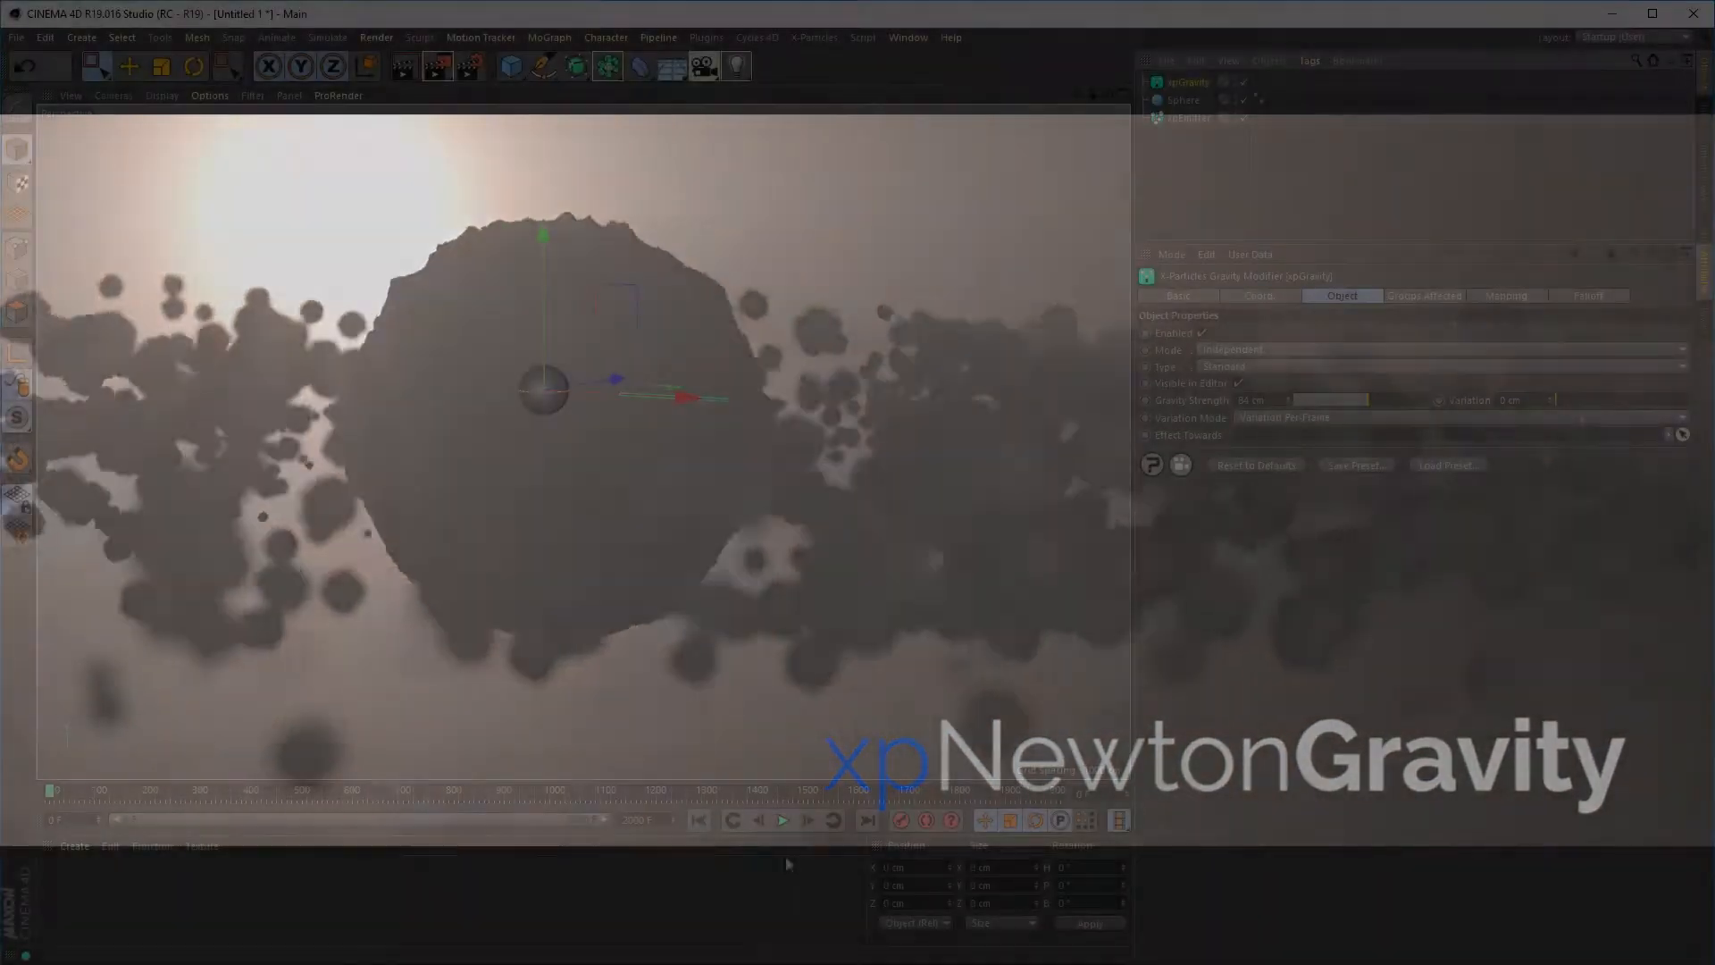
Play the gravity simulation, then switch xpGravity's type to Newton.
{"action": "left_click", "coordinate": [784, 820]}
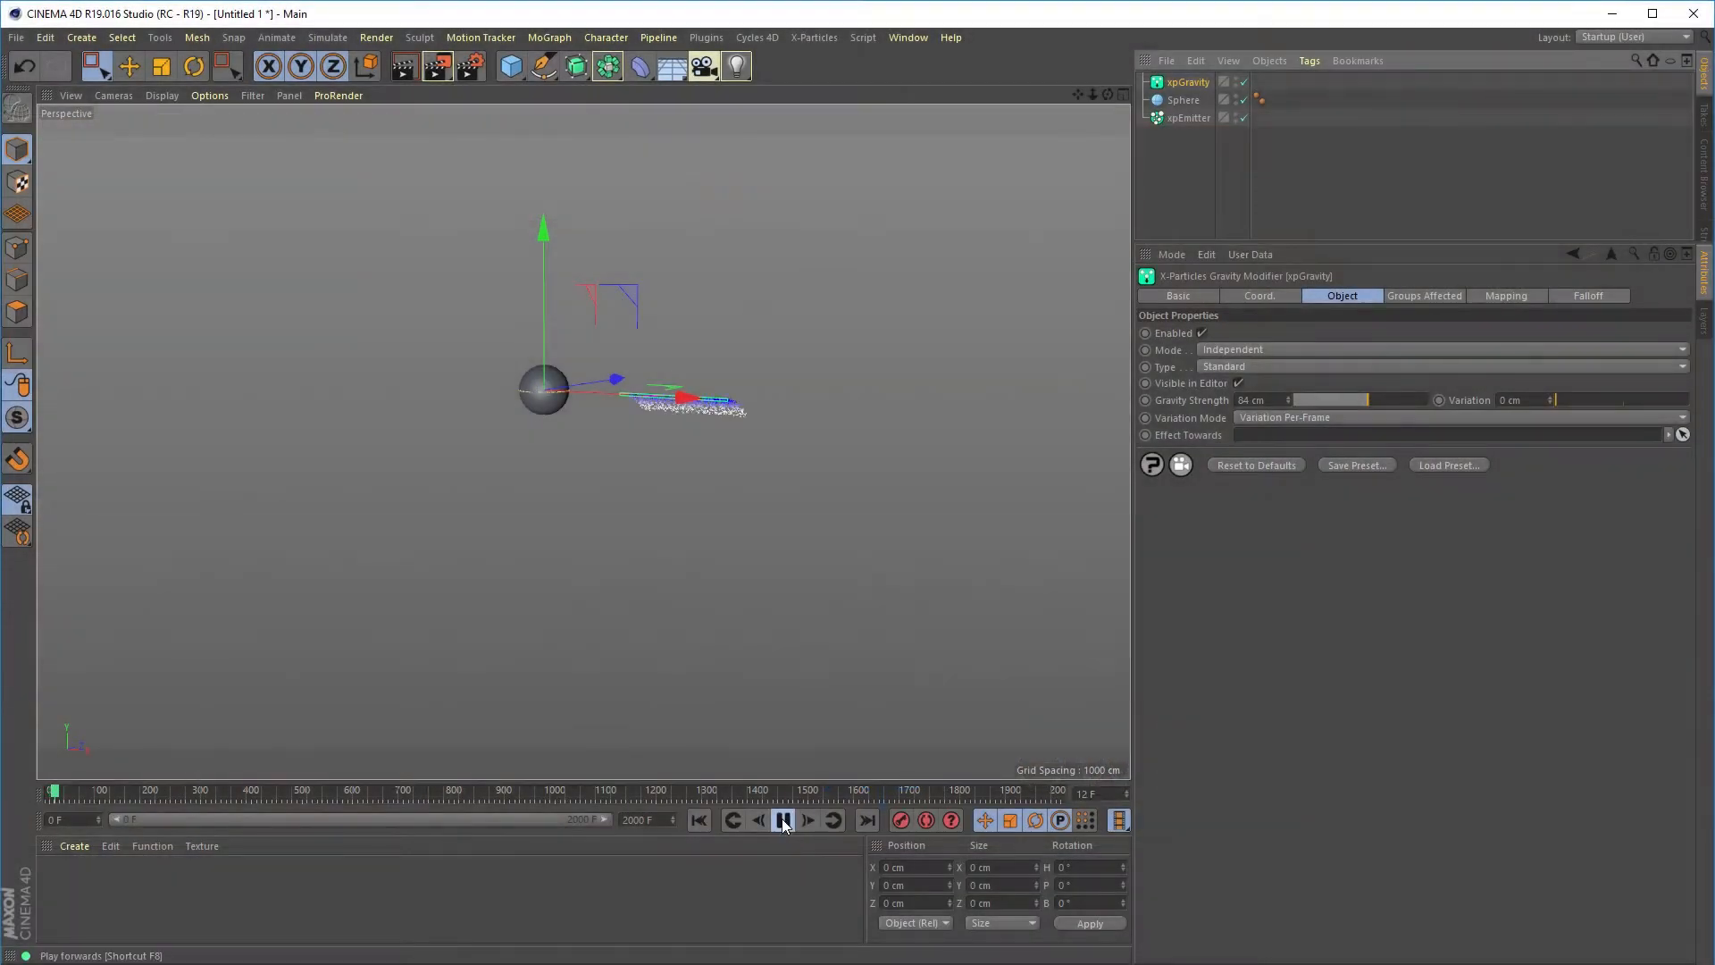
{"action": "left_click", "coordinate": [783, 819]}
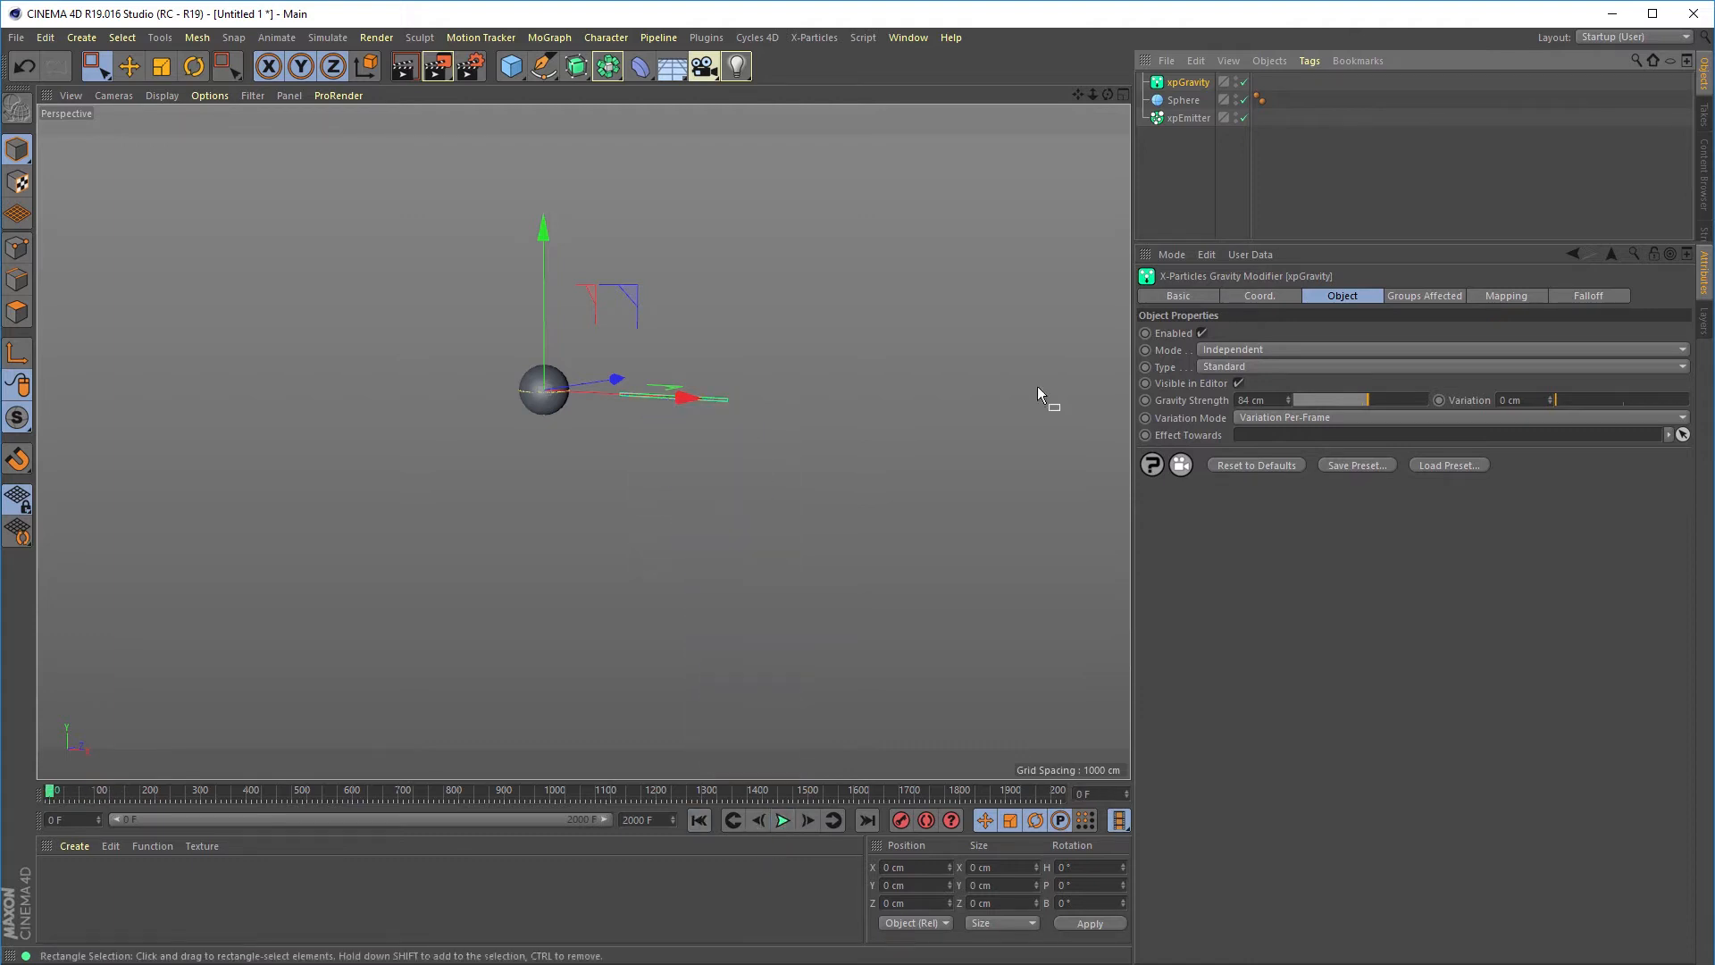
{"action": "mouse_move", "coordinate": [1228, 379]}
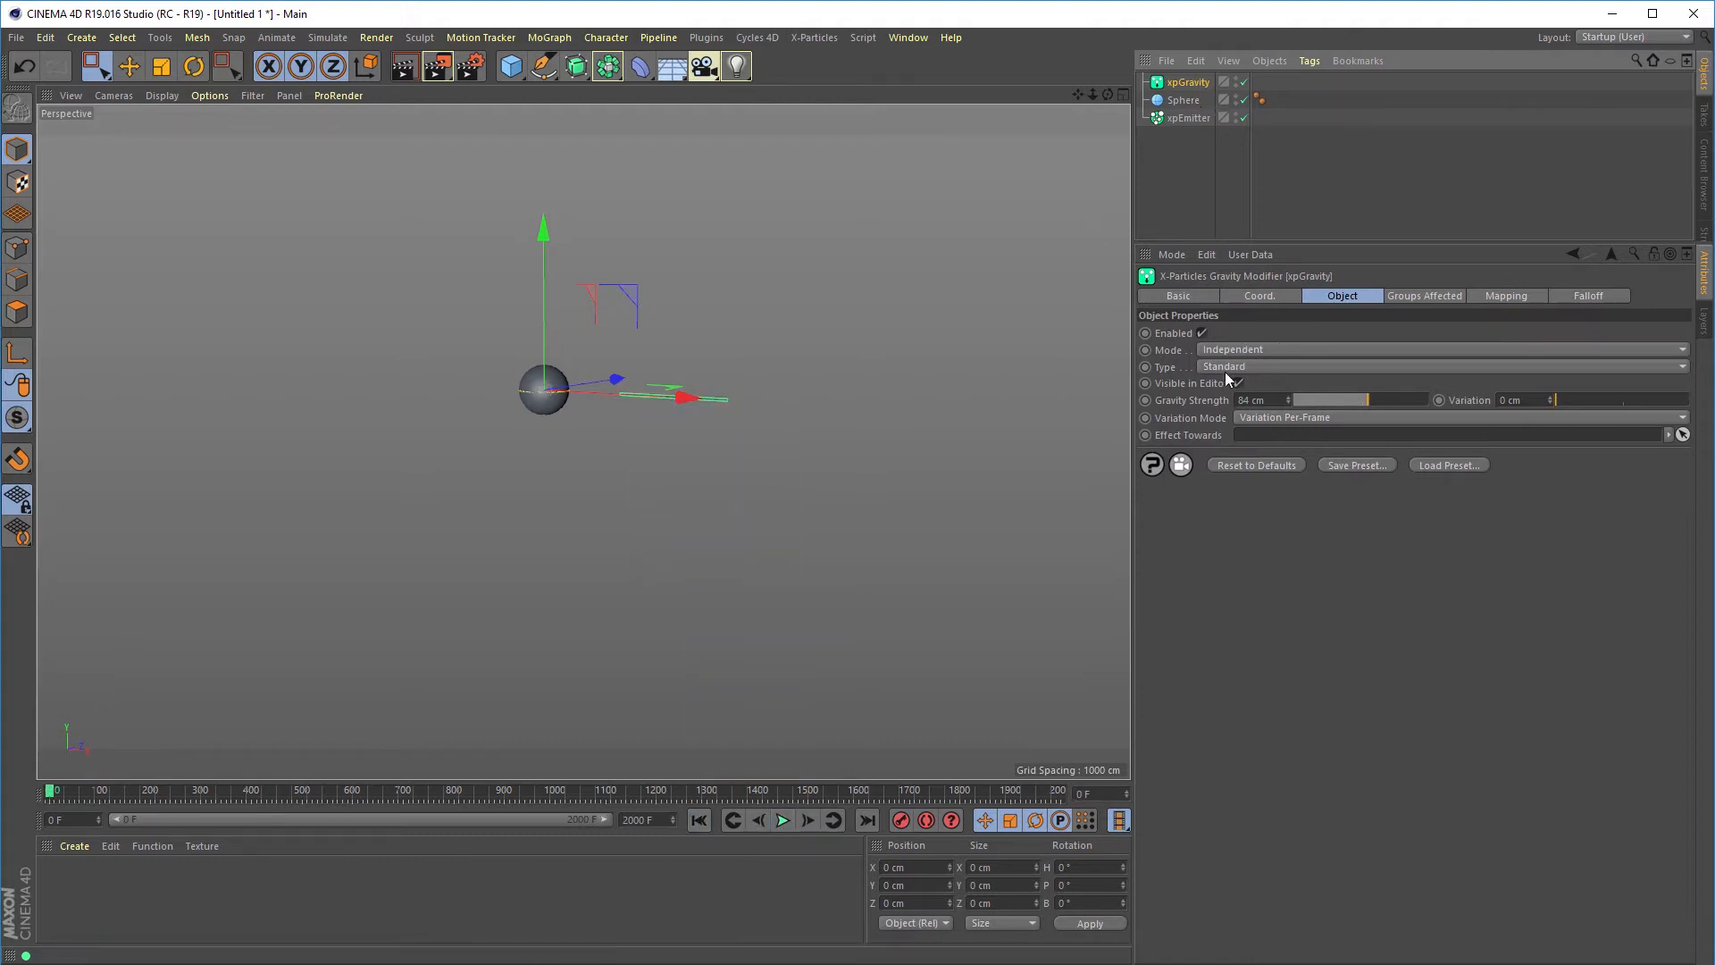
{"action": "left_click", "coordinate": [1422, 366]}
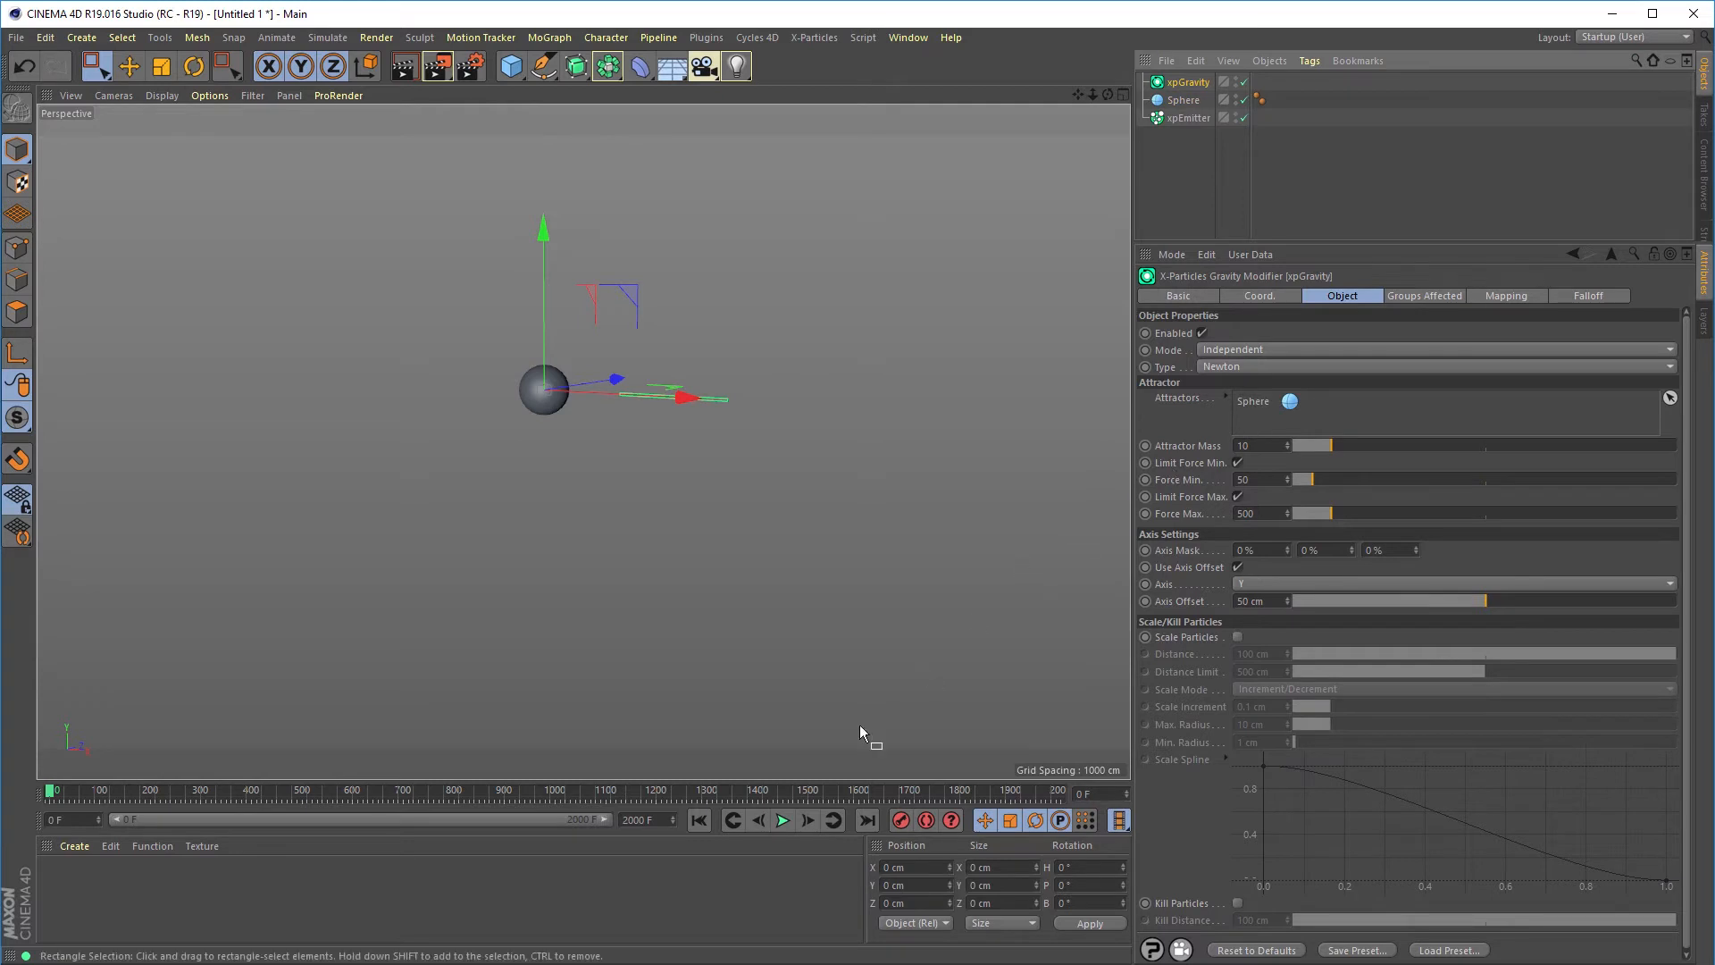
Replay while adjusting Attractor Mass, settling it at 2.
{"action": "left_click", "coordinate": [783, 819]}
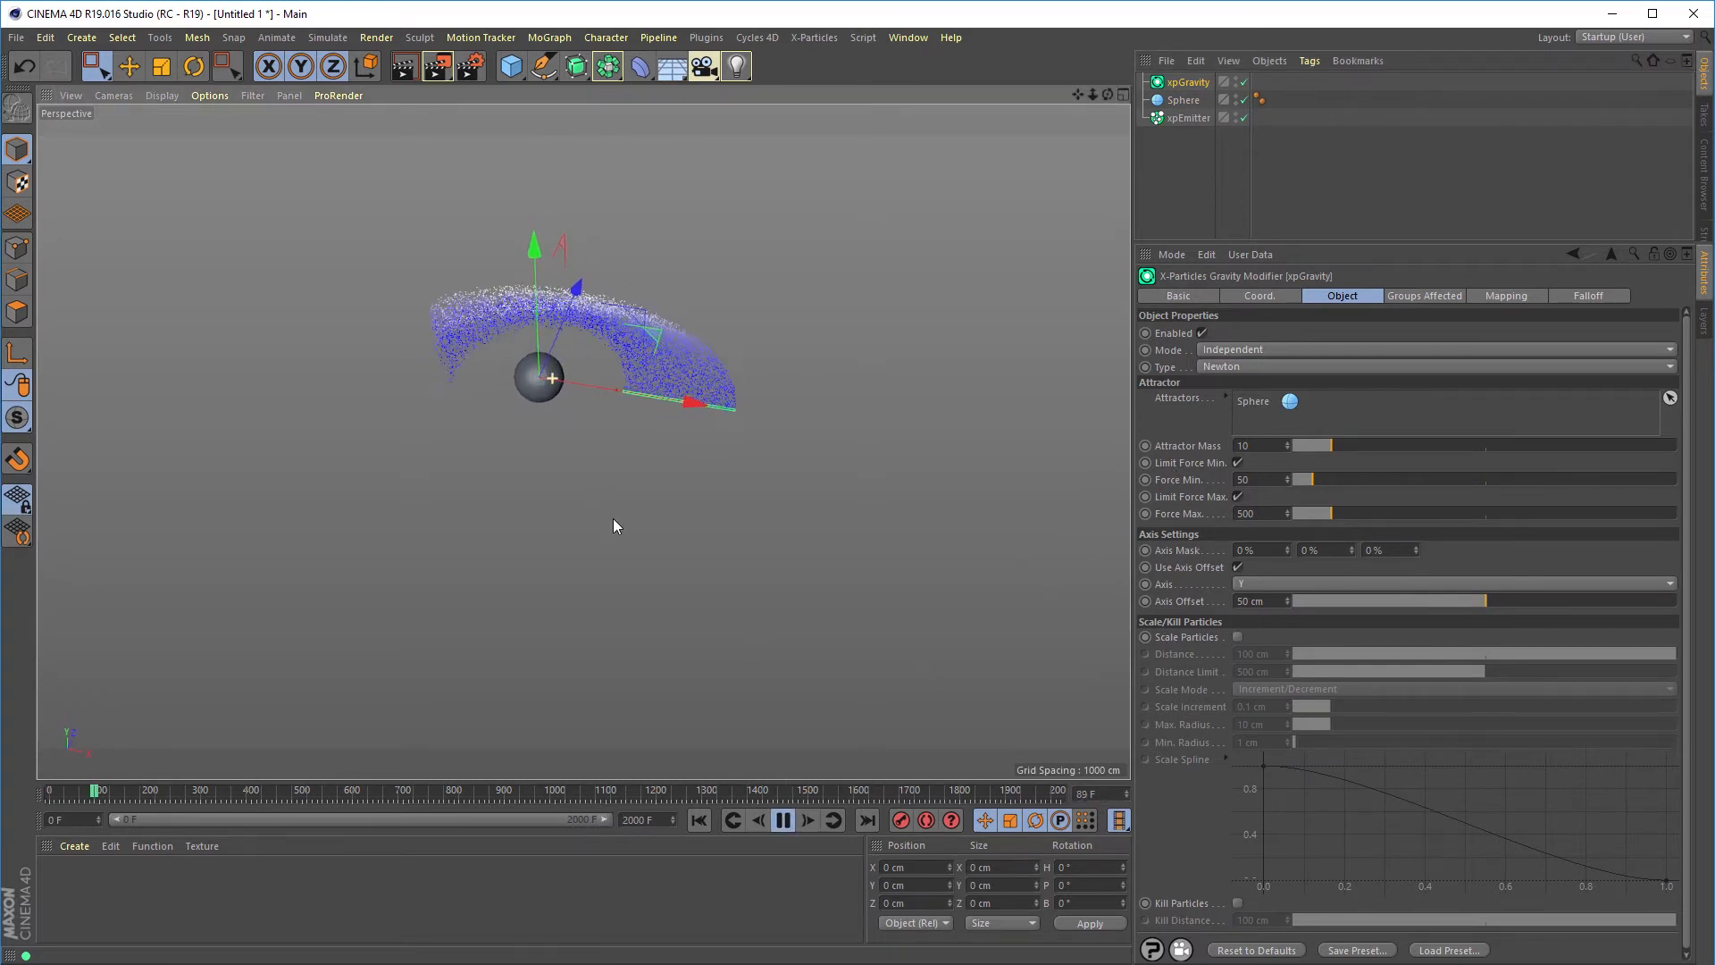
{"action": "left_click", "coordinate": [783, 819]}
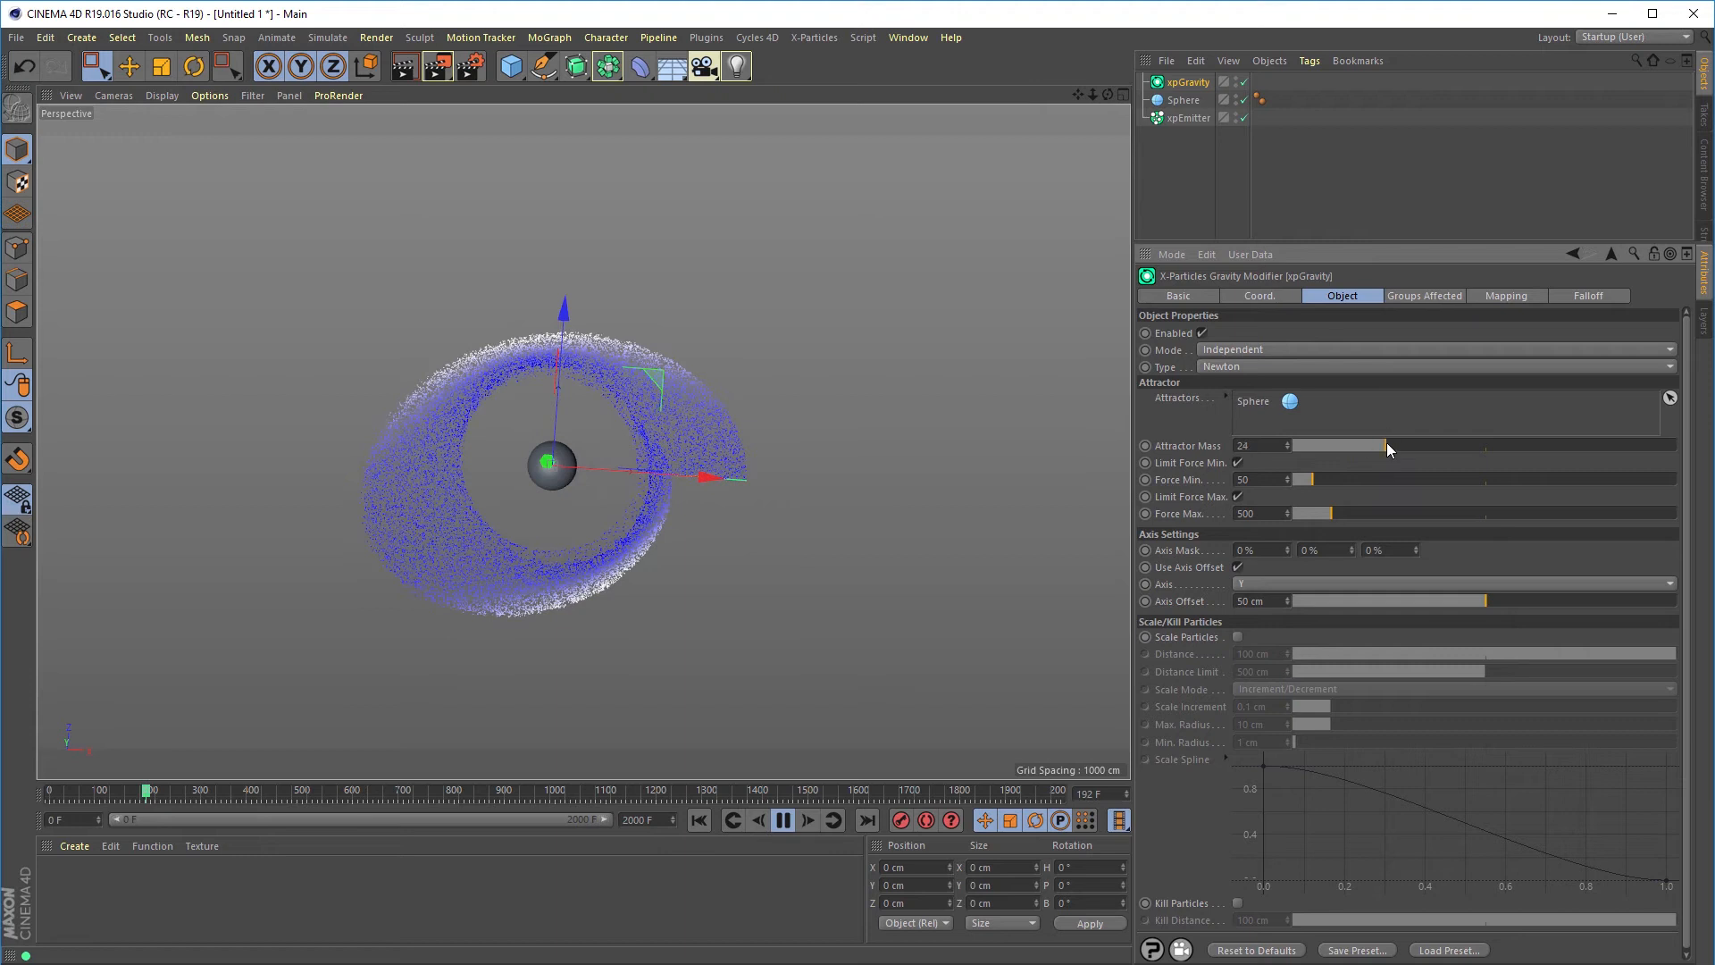
{"action": "left_click", "coordinate": [698, 820]}
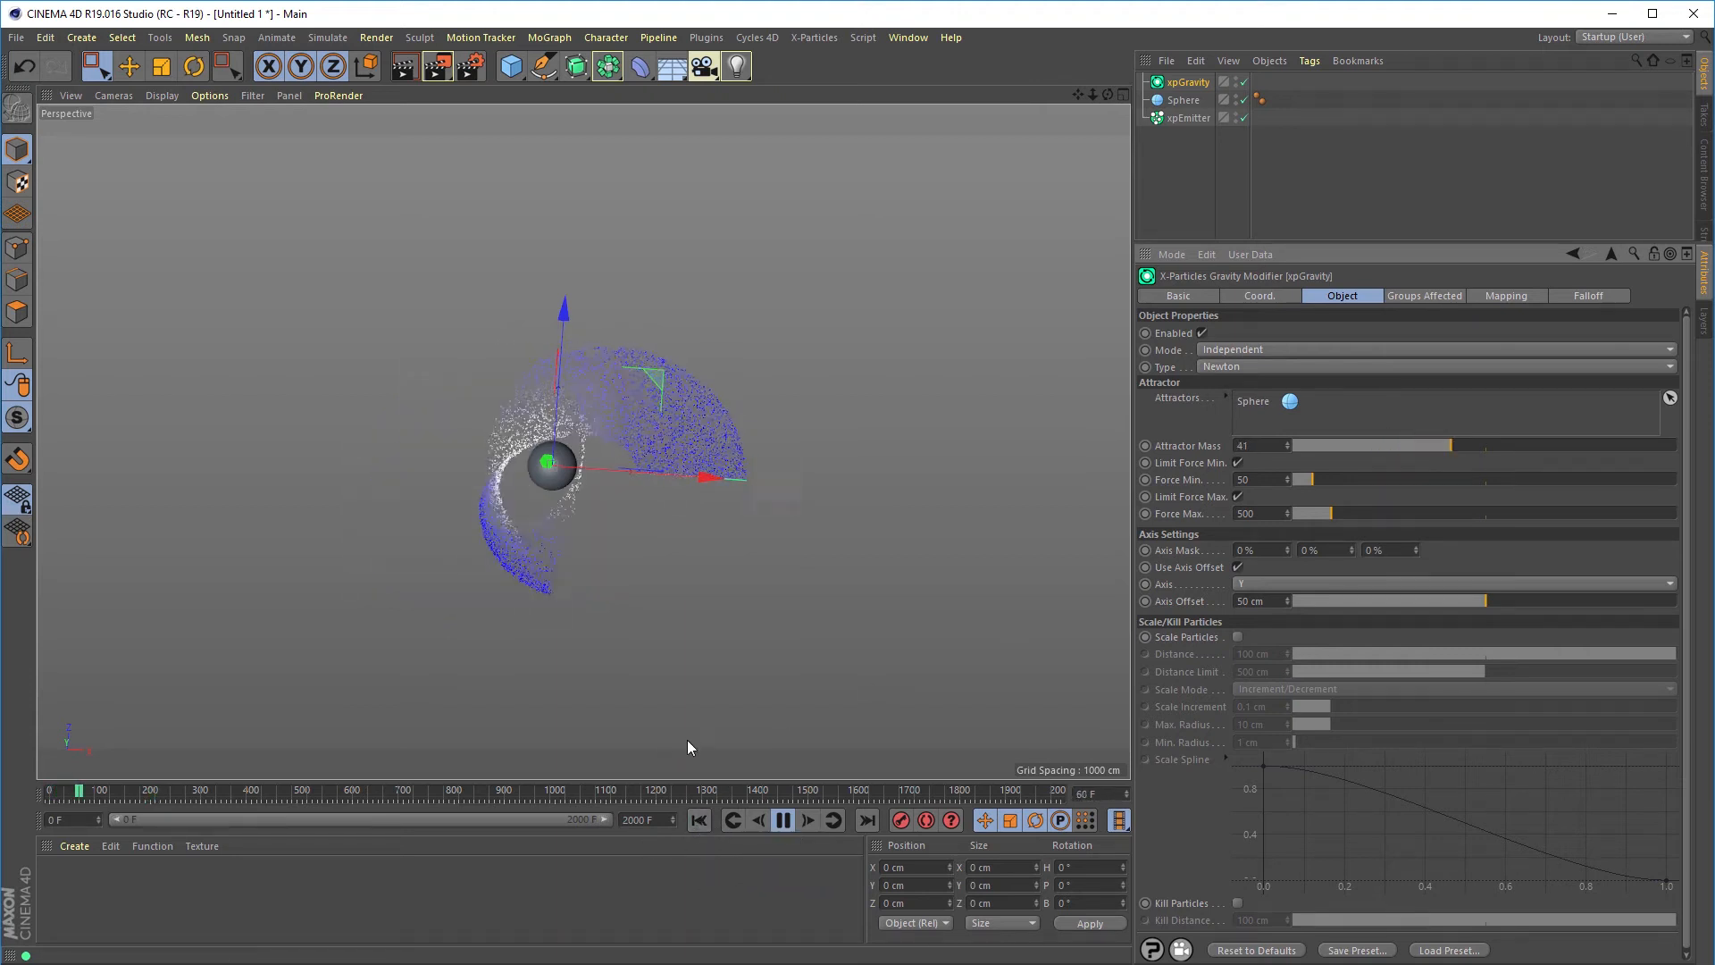
{"action": "left_click", "coordinate": [809, 820]}
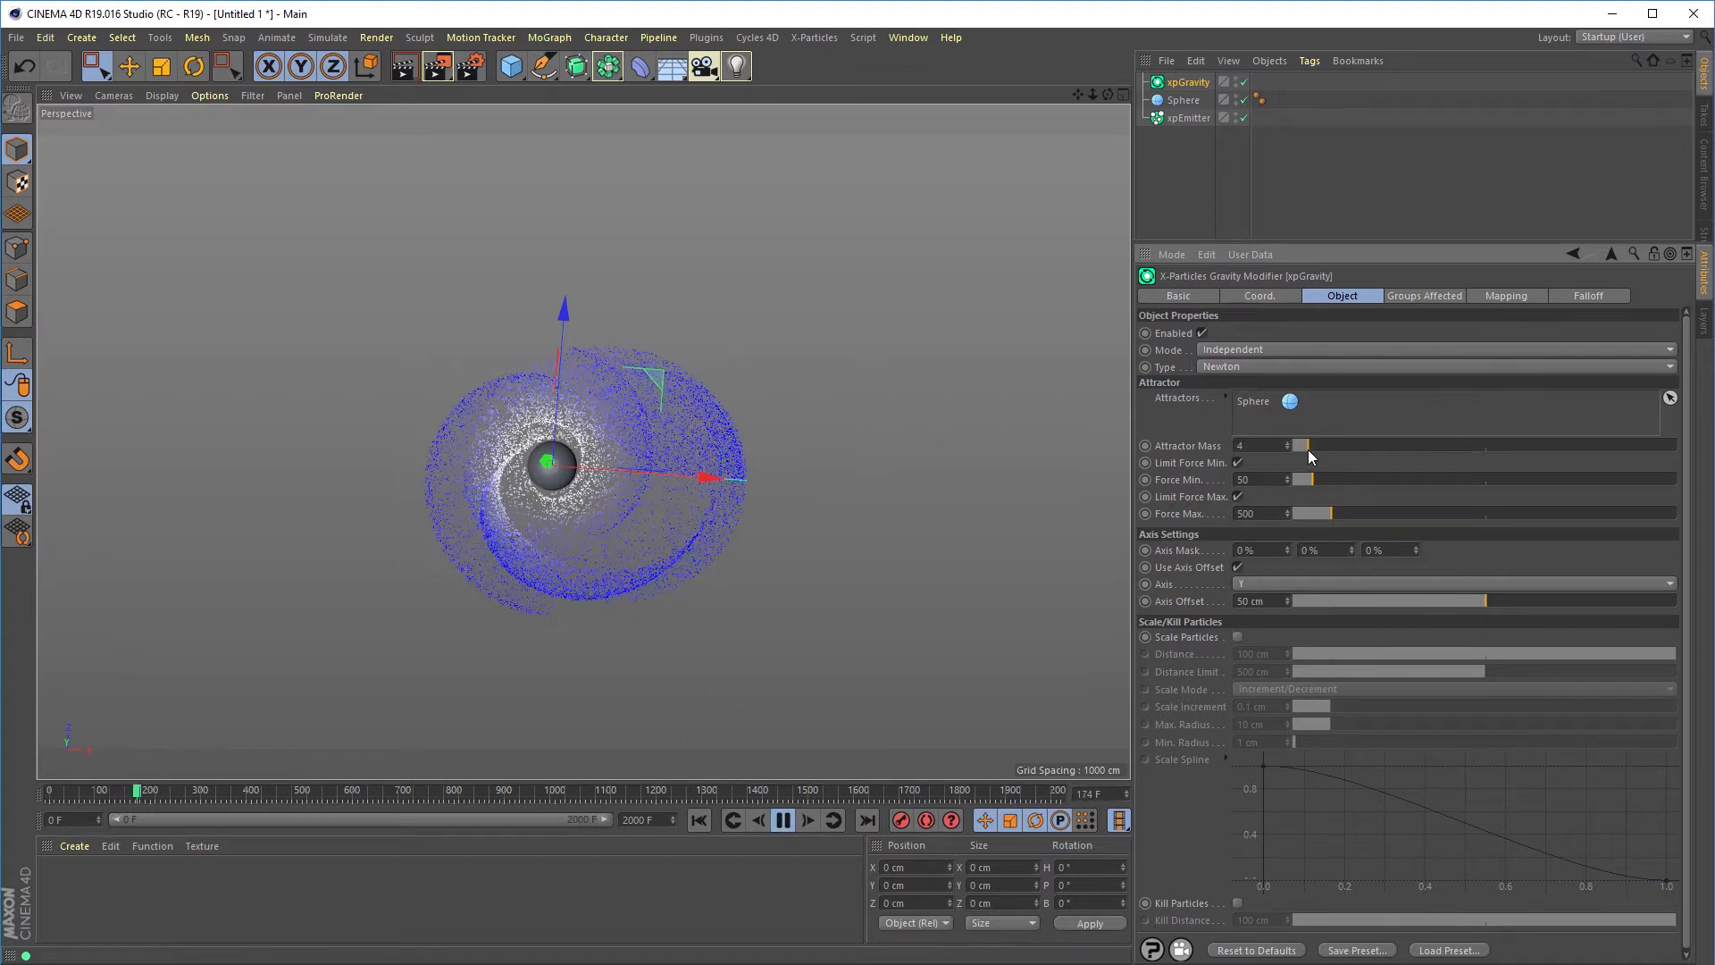
{"action": "left_click", "coordinate": [784, 819]}
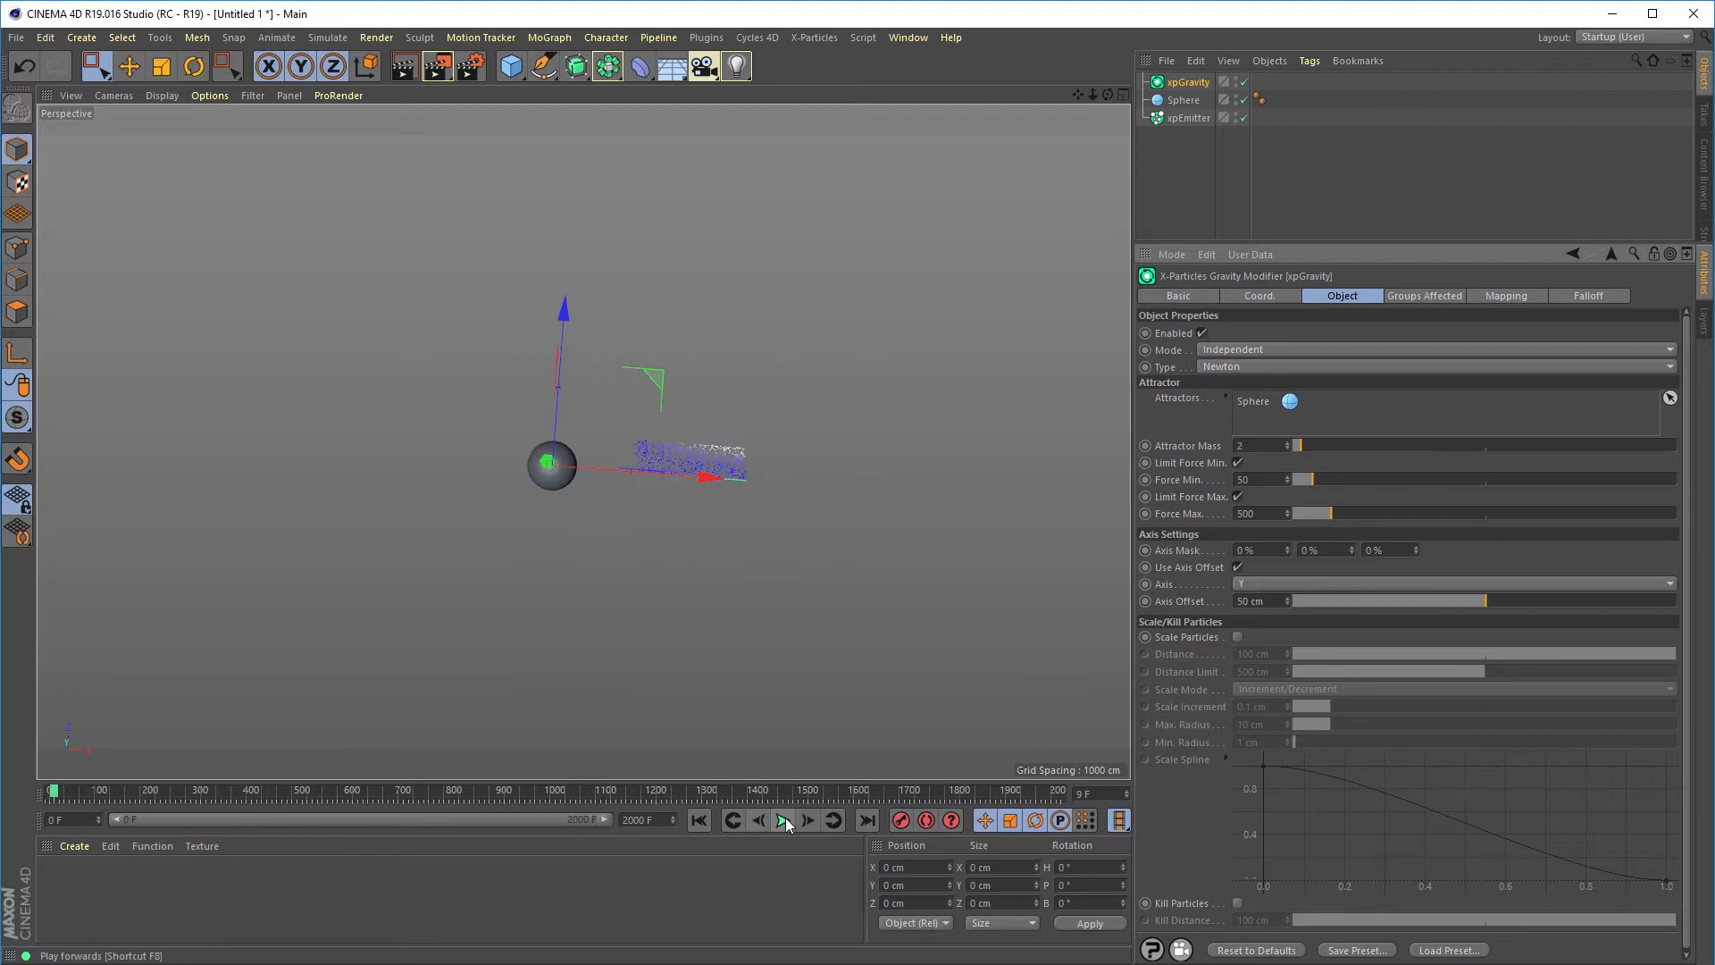
{"action": "left_click", "coordinate": [784, 820]}
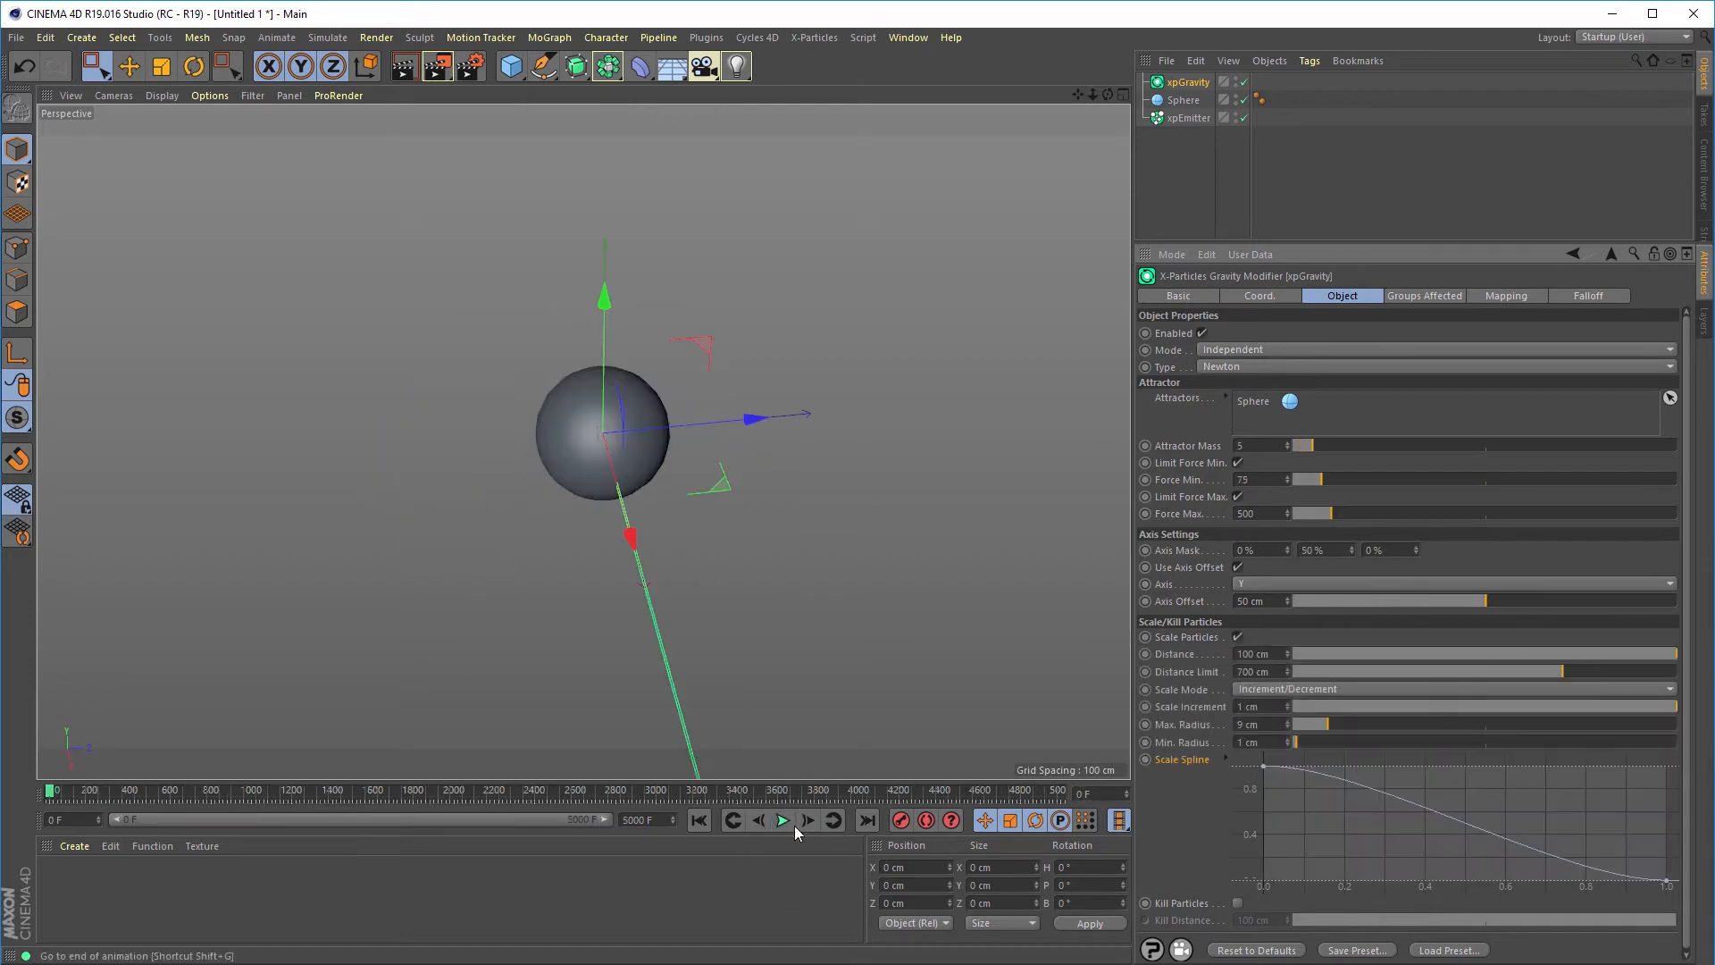
Set Max. Radius to 11 cm and enable Kill Particles at 300 cm distance.
{"action": "left_click", "coordinate": [782, 819]}
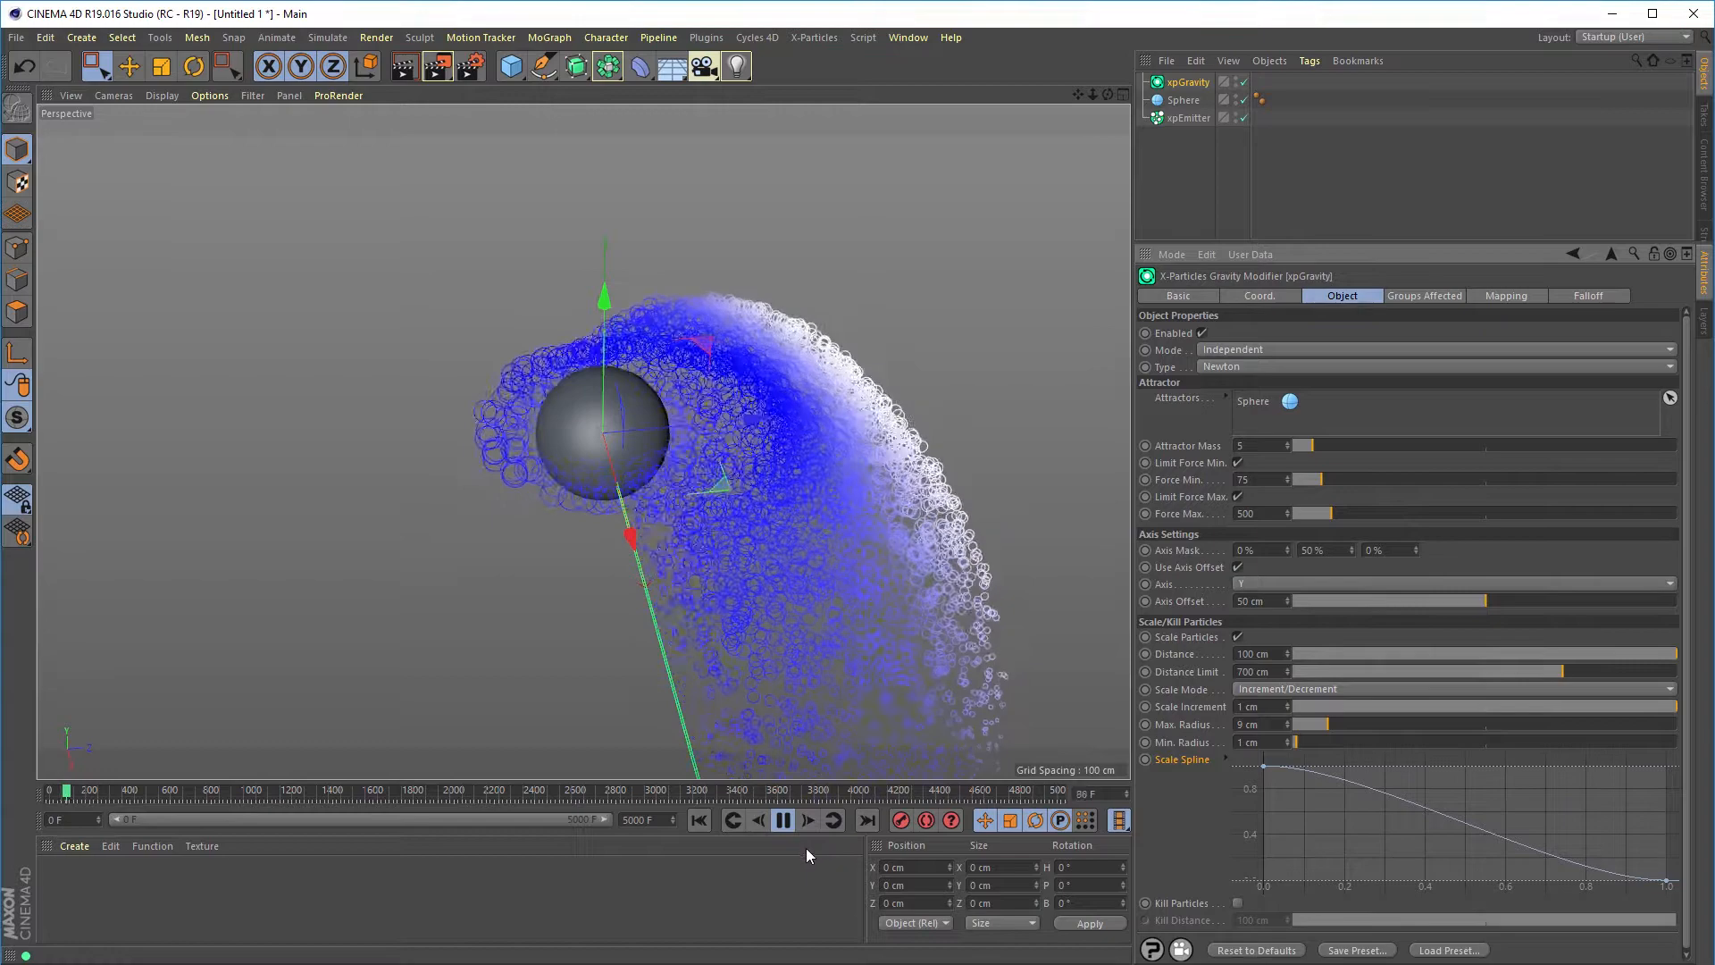
{"action": "left_click", "coordinate": [784, 820]}
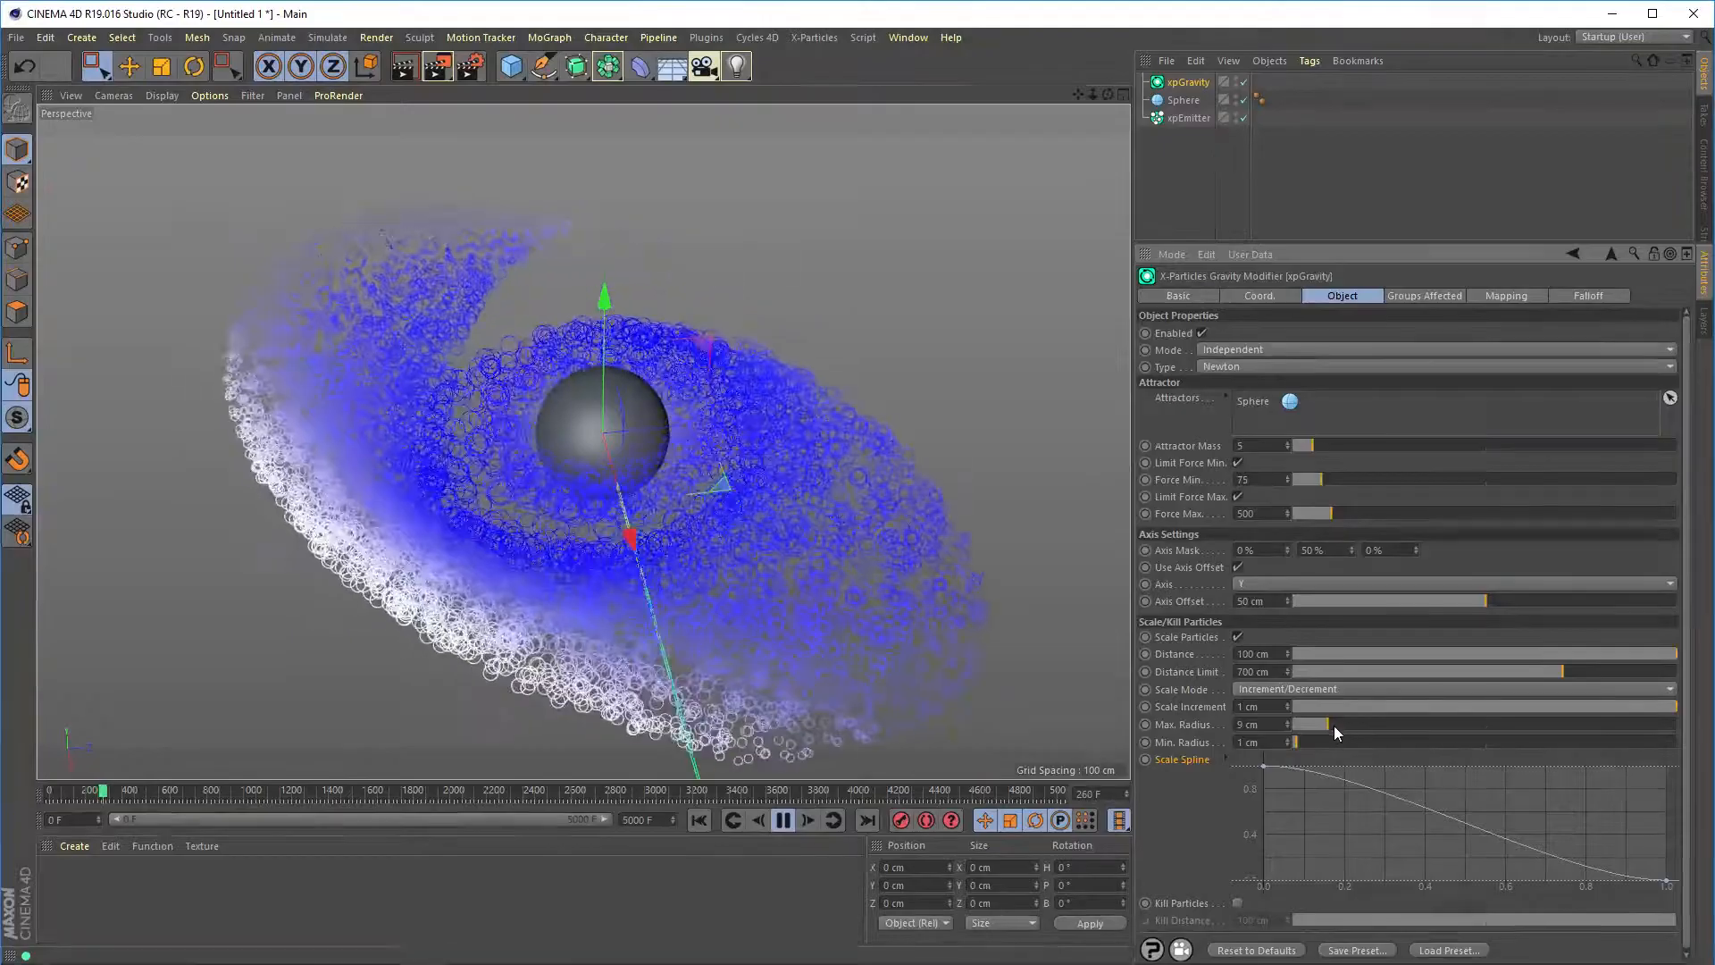
{"action": "left_click", "coordinate": [808, 820]}
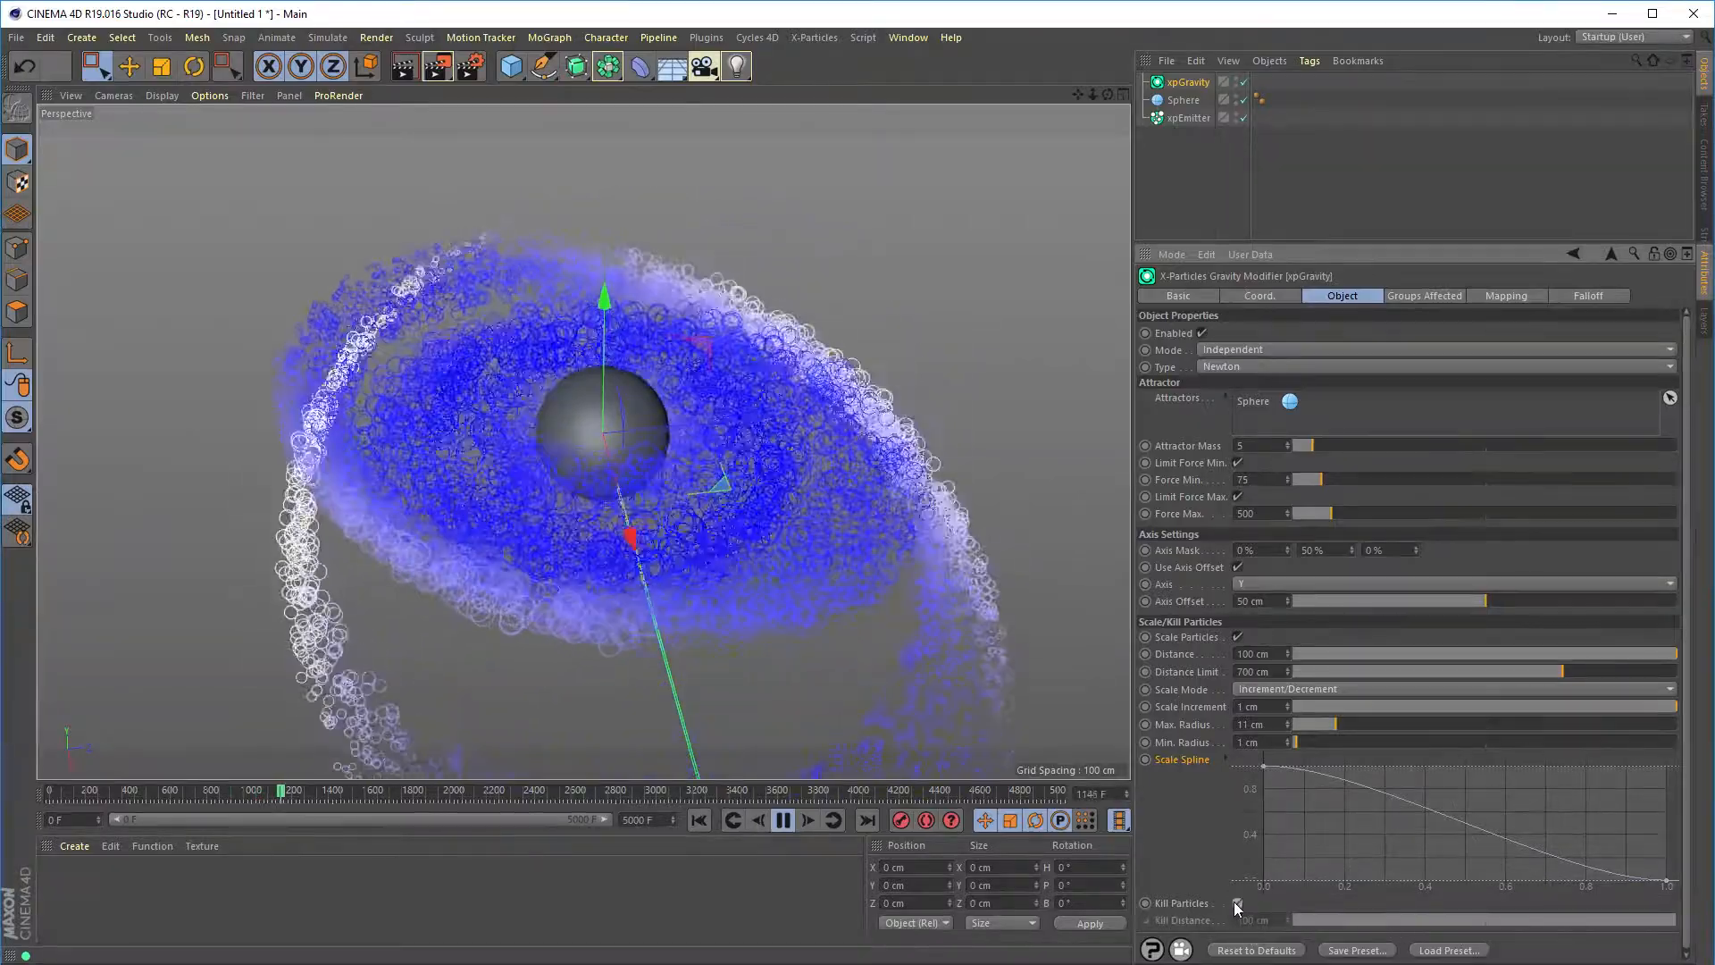
{"action": "left_click", "coordinate": [1237, 902]}
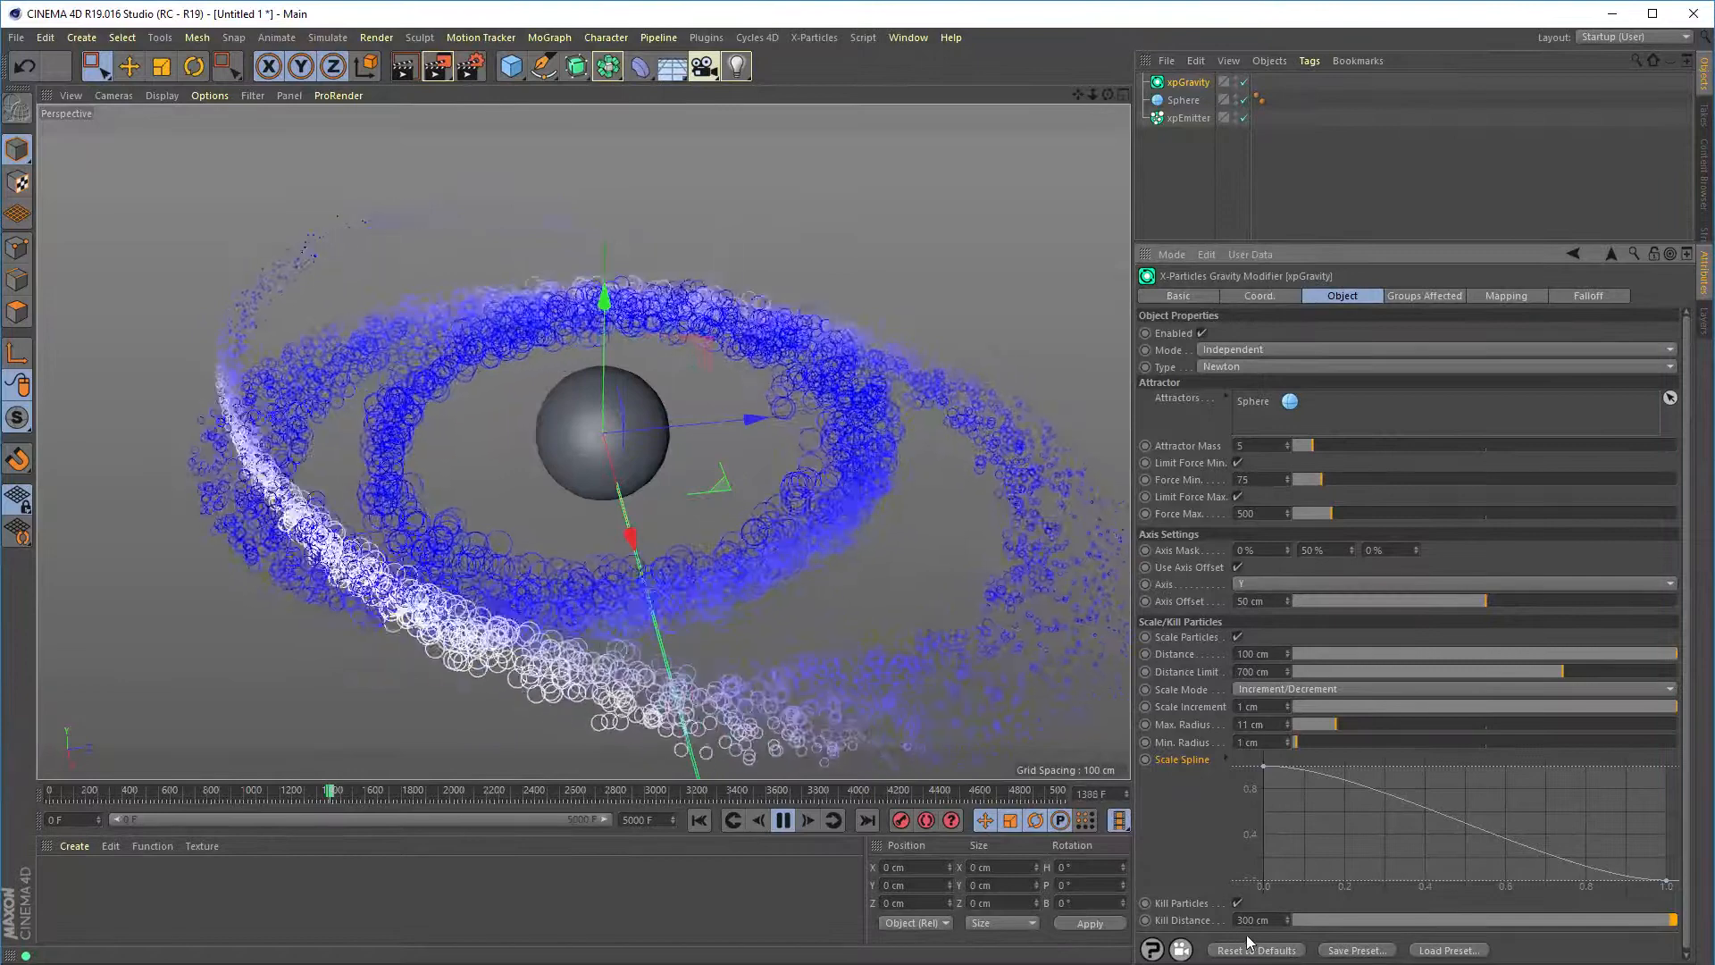
{"action": "left_click", "coordinate": [808, 819]}
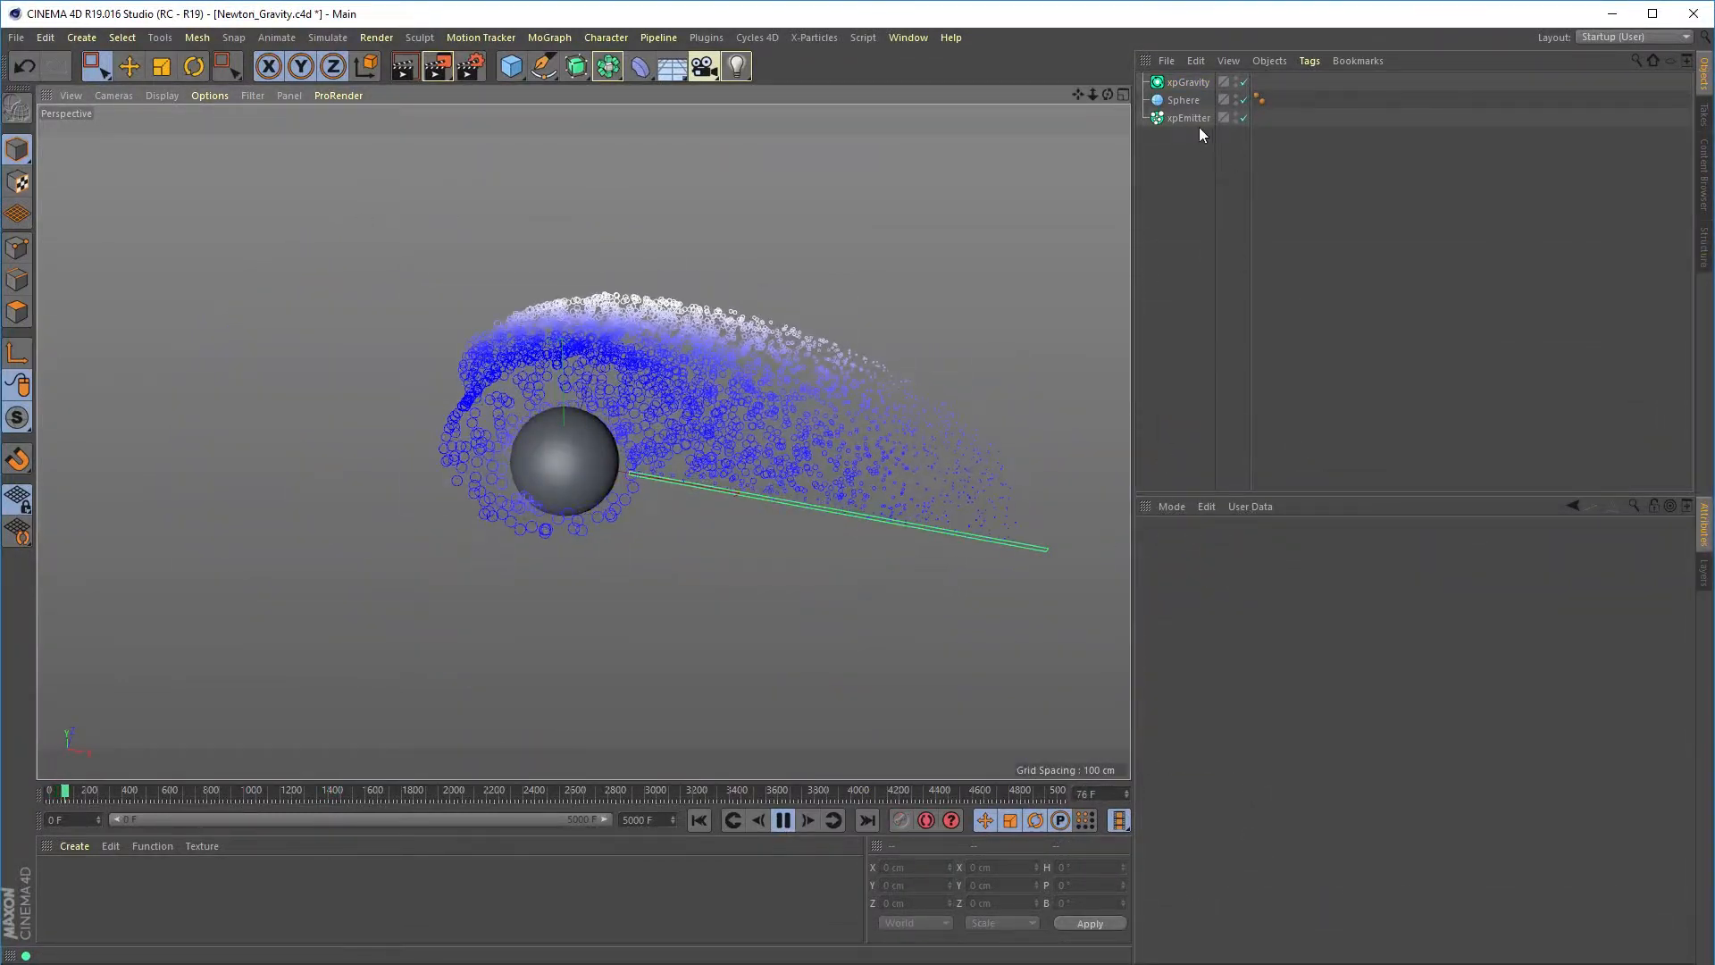
Duplicate the sphere, move Sphere.1 up, and add it as an attractor.
{"action": "left_click", "coordinate": [1183, 99]}
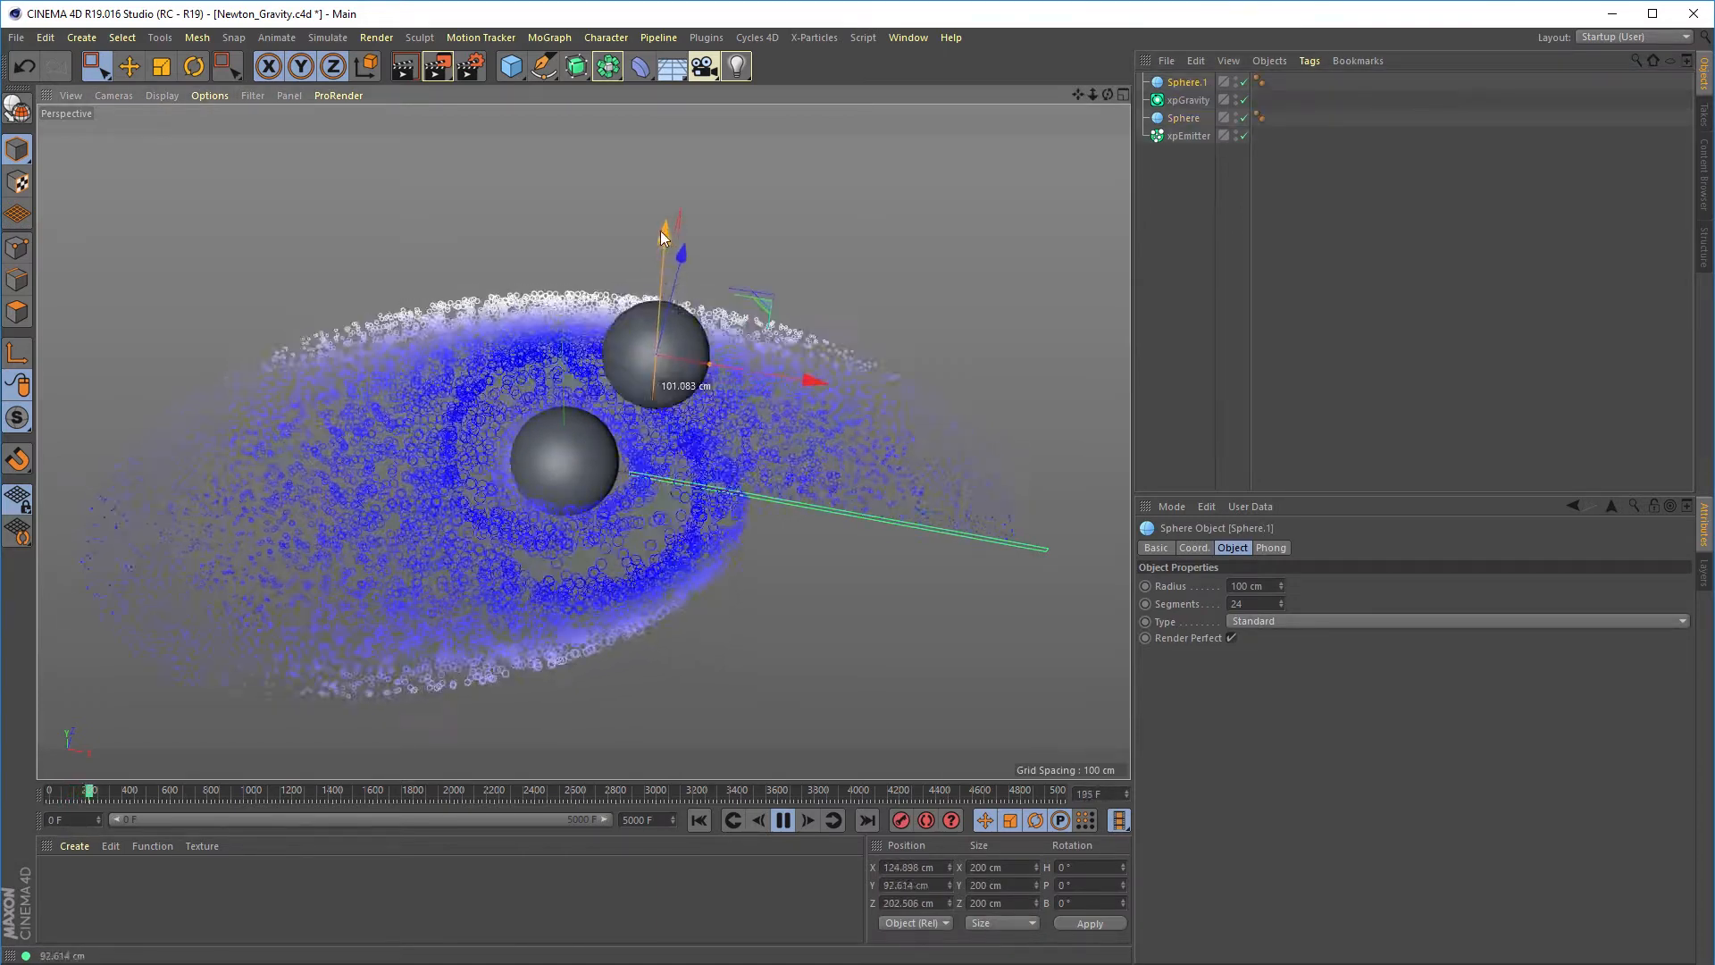
{"action": "left_click", "coordinate": [1187, 99]}
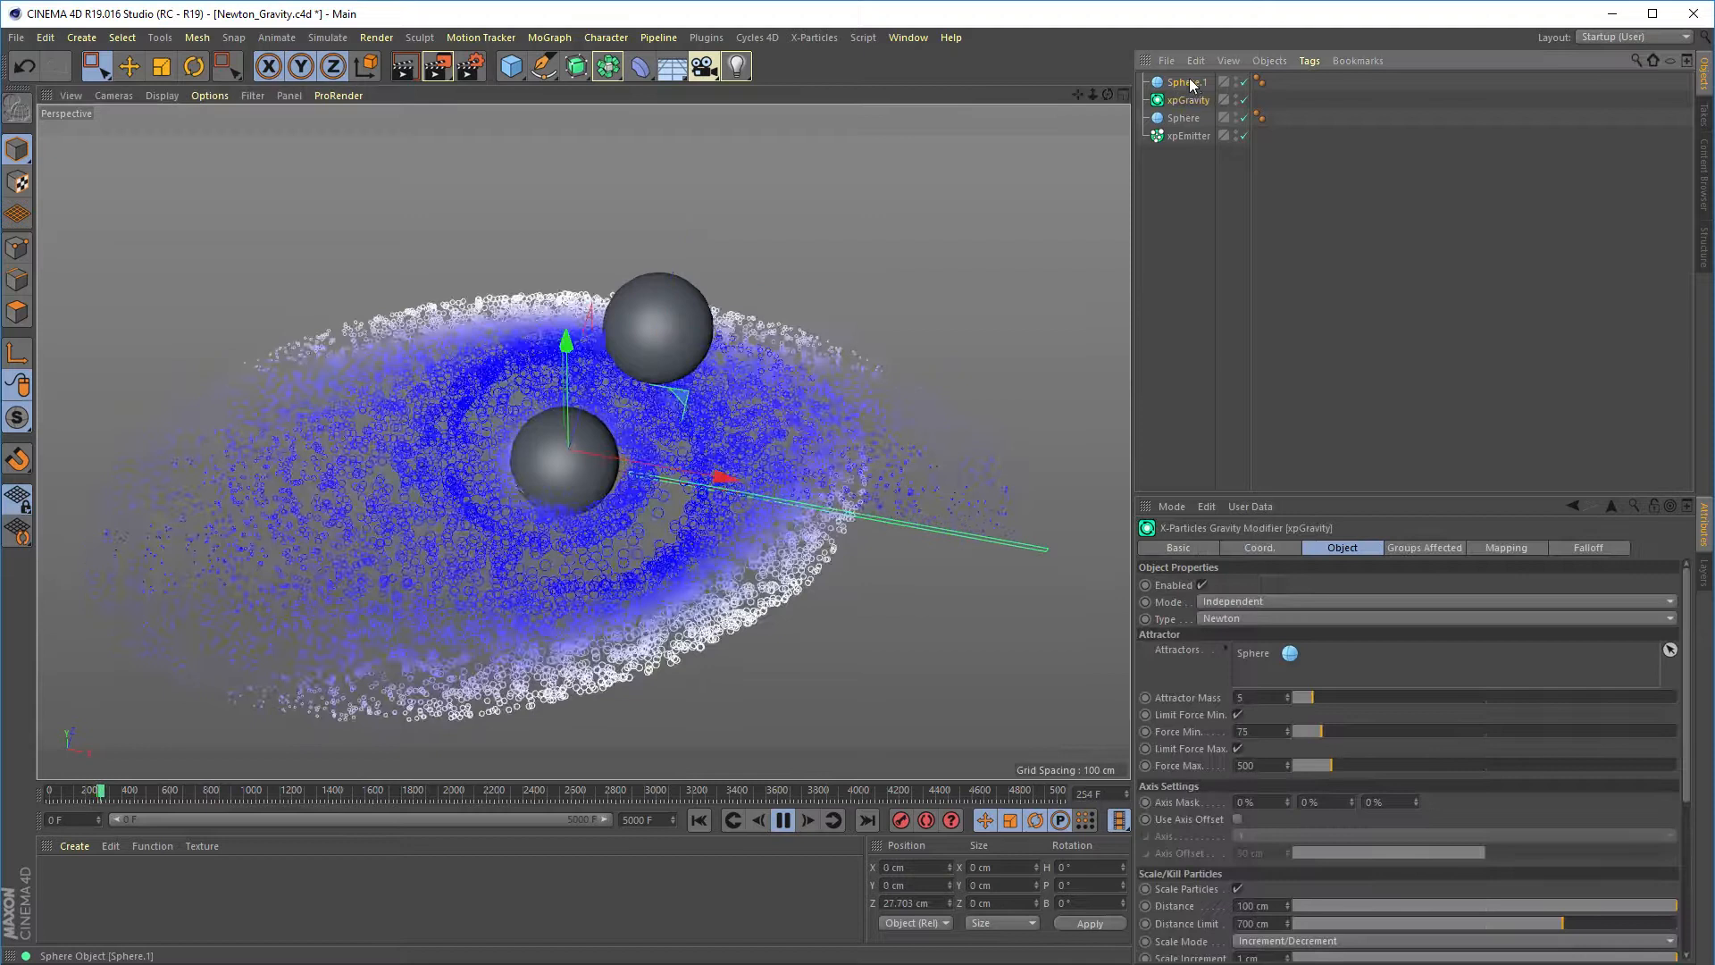
{"action": "left_click", "coordinate": [697, 820]}
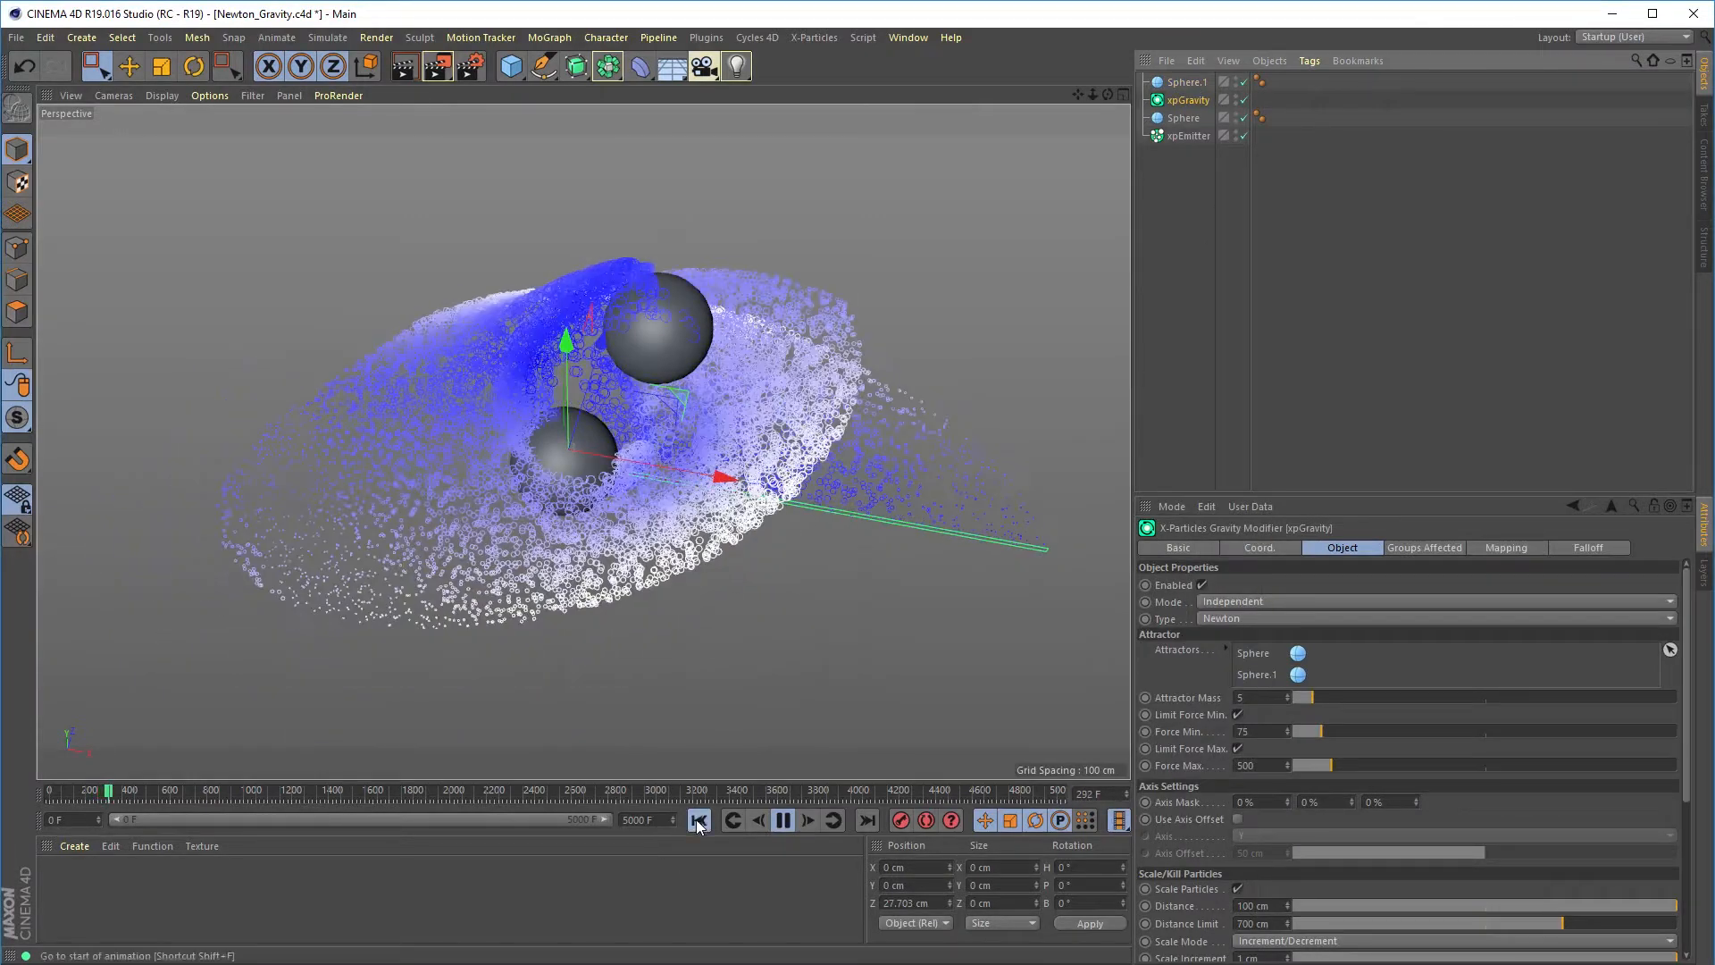
{"action": "left_click", "coordinate": [699, 821]}
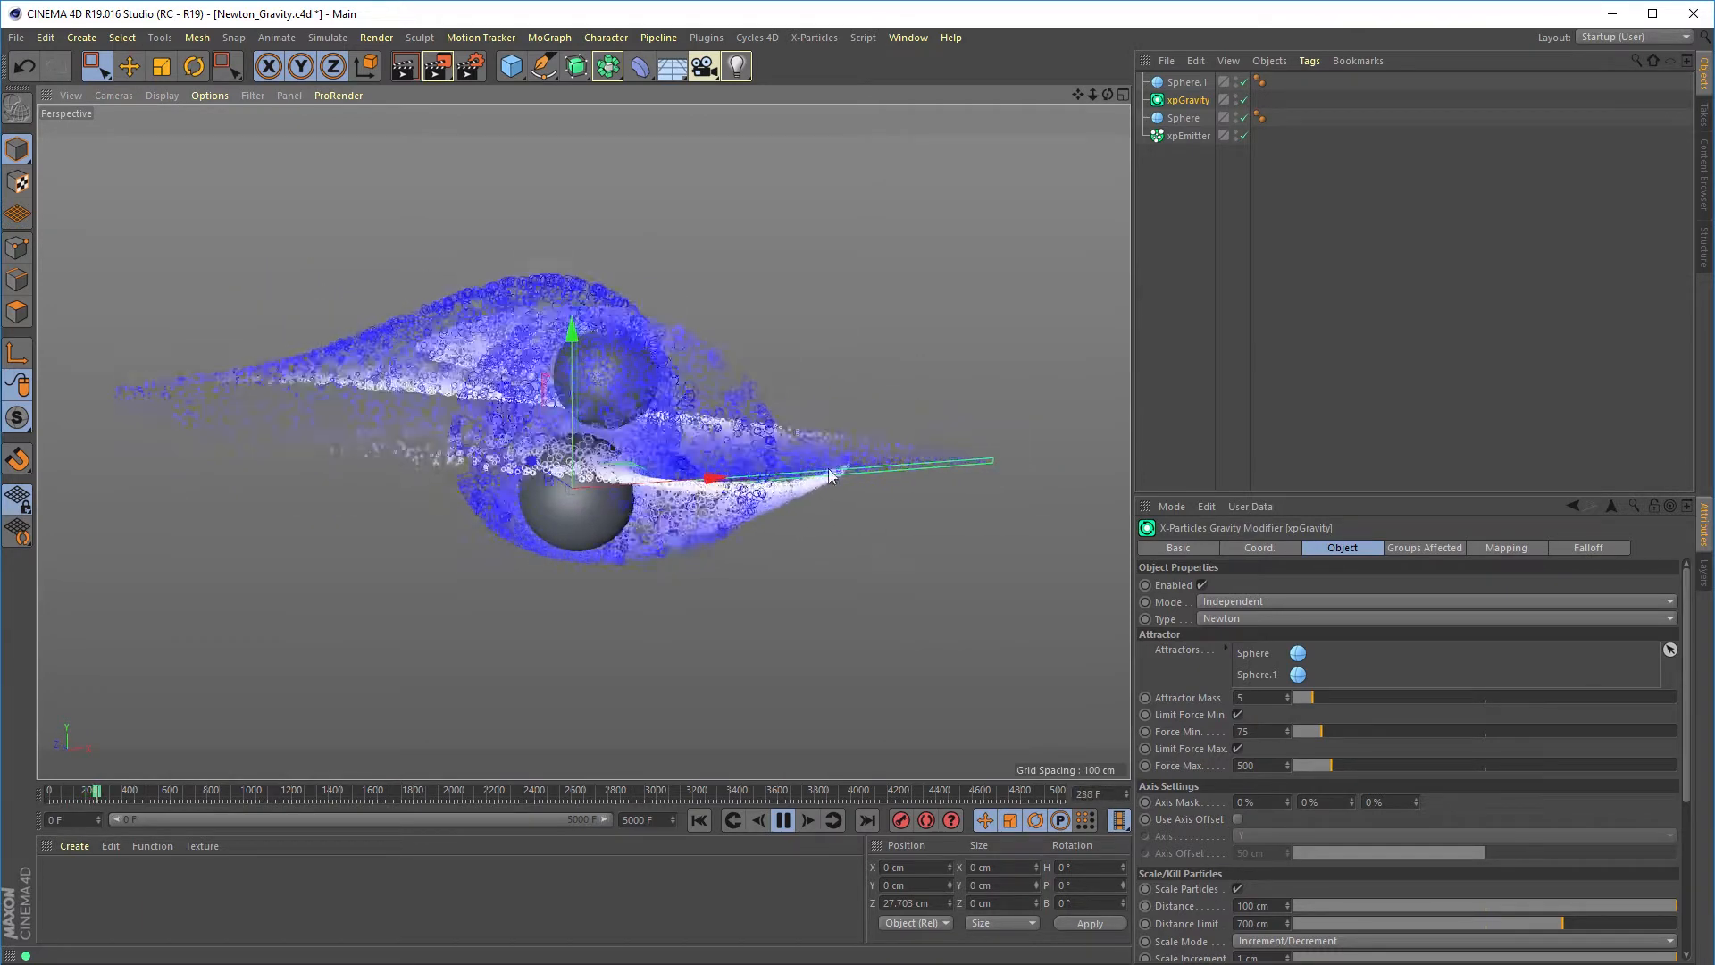
Give Sphere.1 an xpNewtonGravTag with mass 32 and replay the simulation.
{"action": "left_click", "coordinate": [1185, 82]}
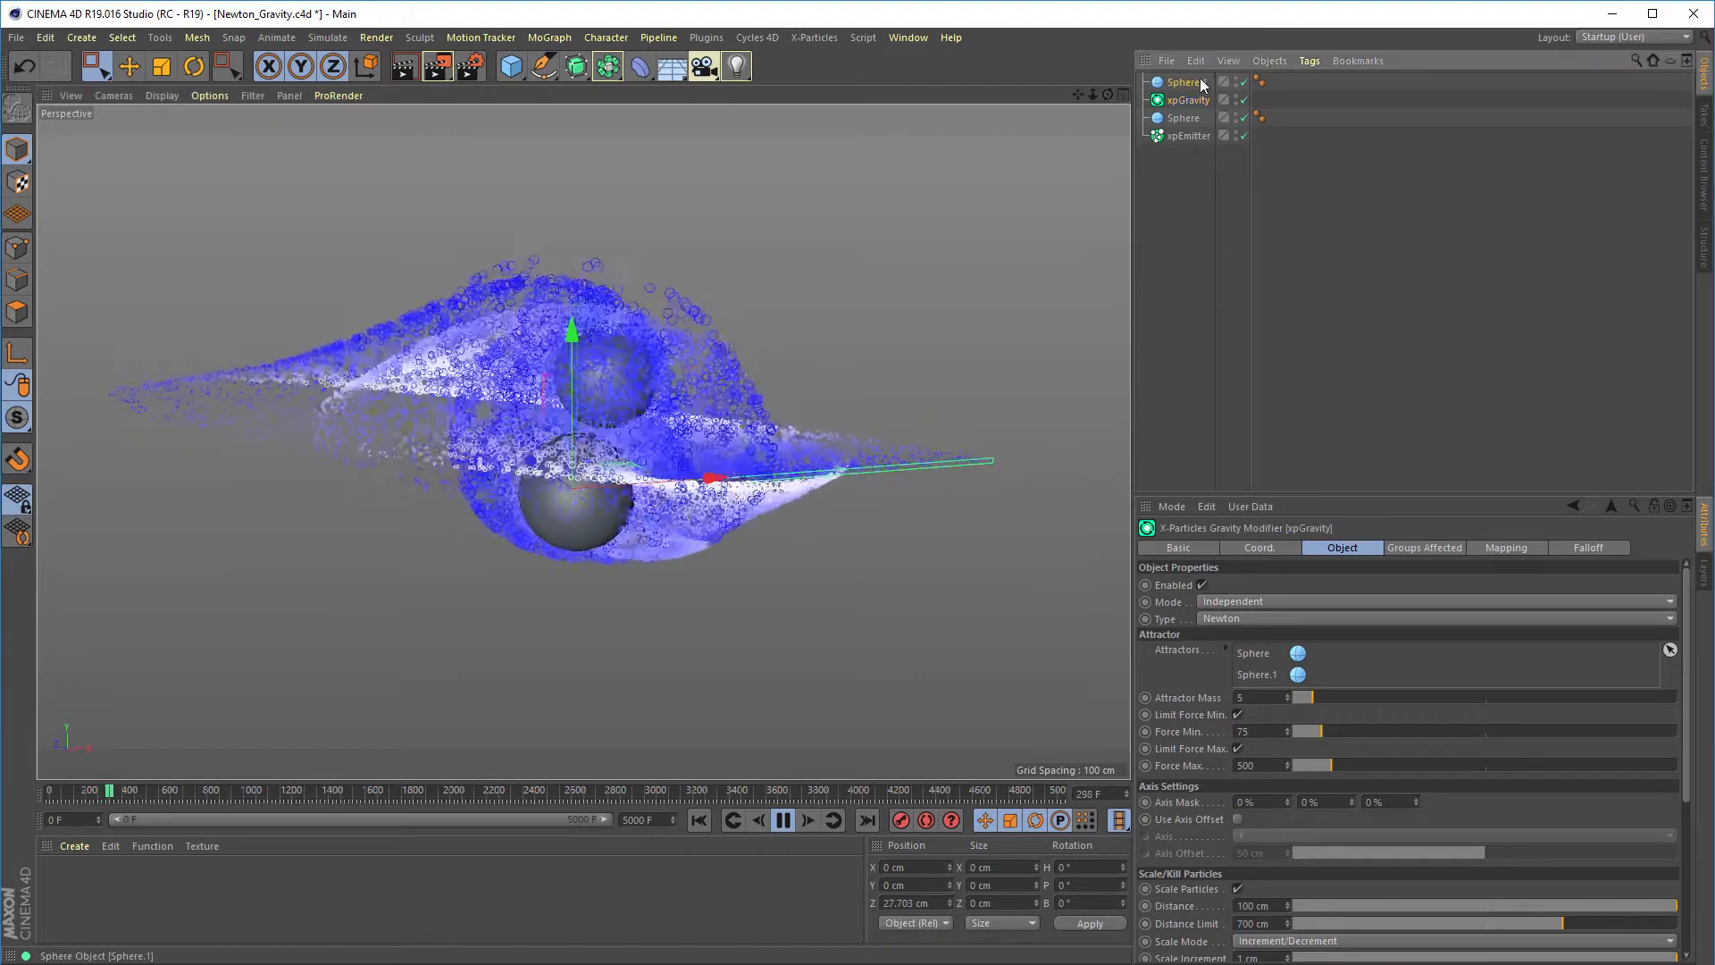
{"action": "left_click", "coordinate": [1307, 60]}
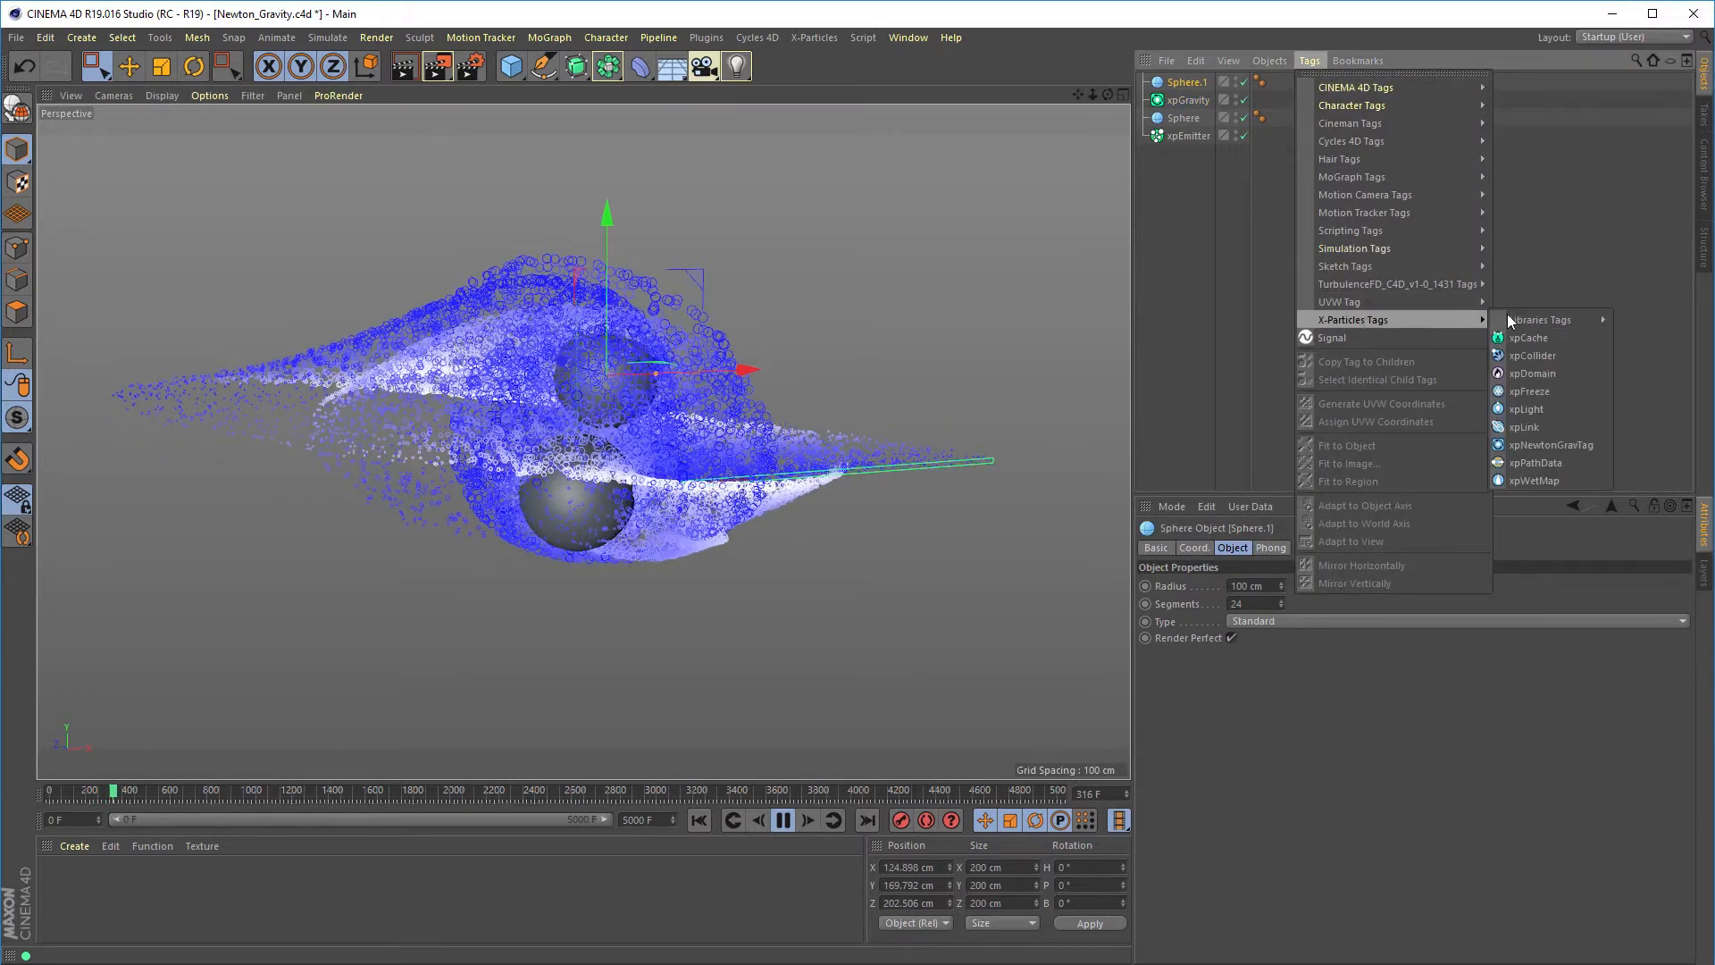
{"action": "left_click", "coordinate": [1549, 444]}
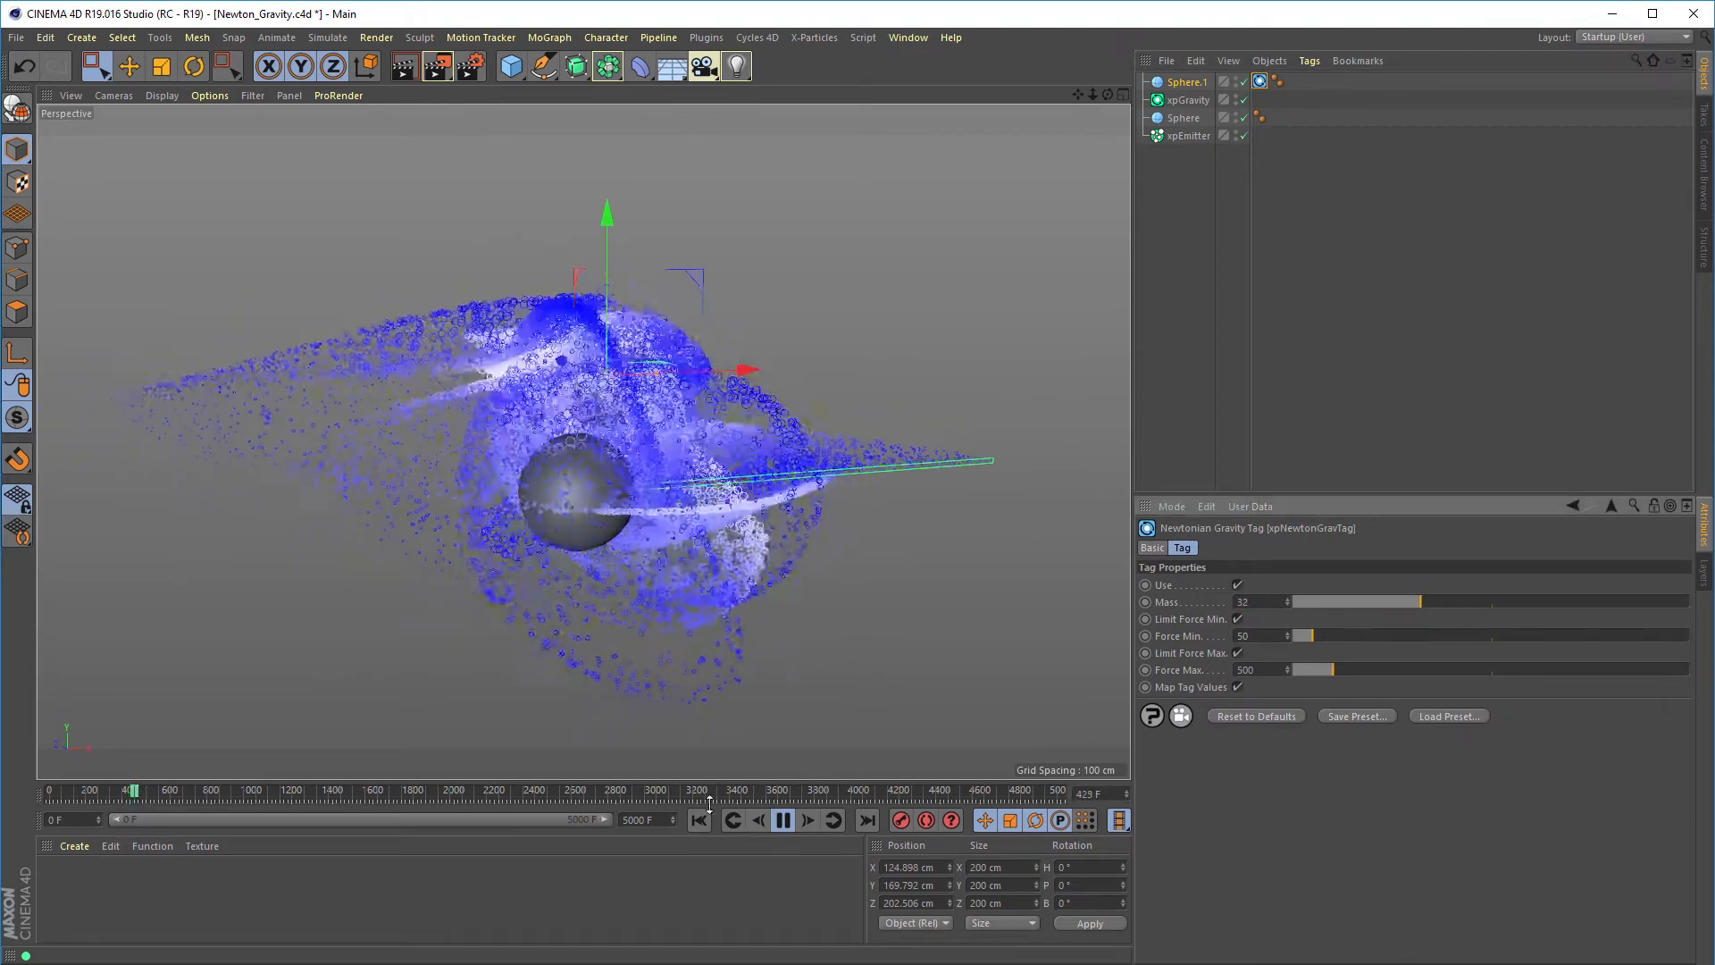
{"action": "left_click", "coordinate": [698, 819]}
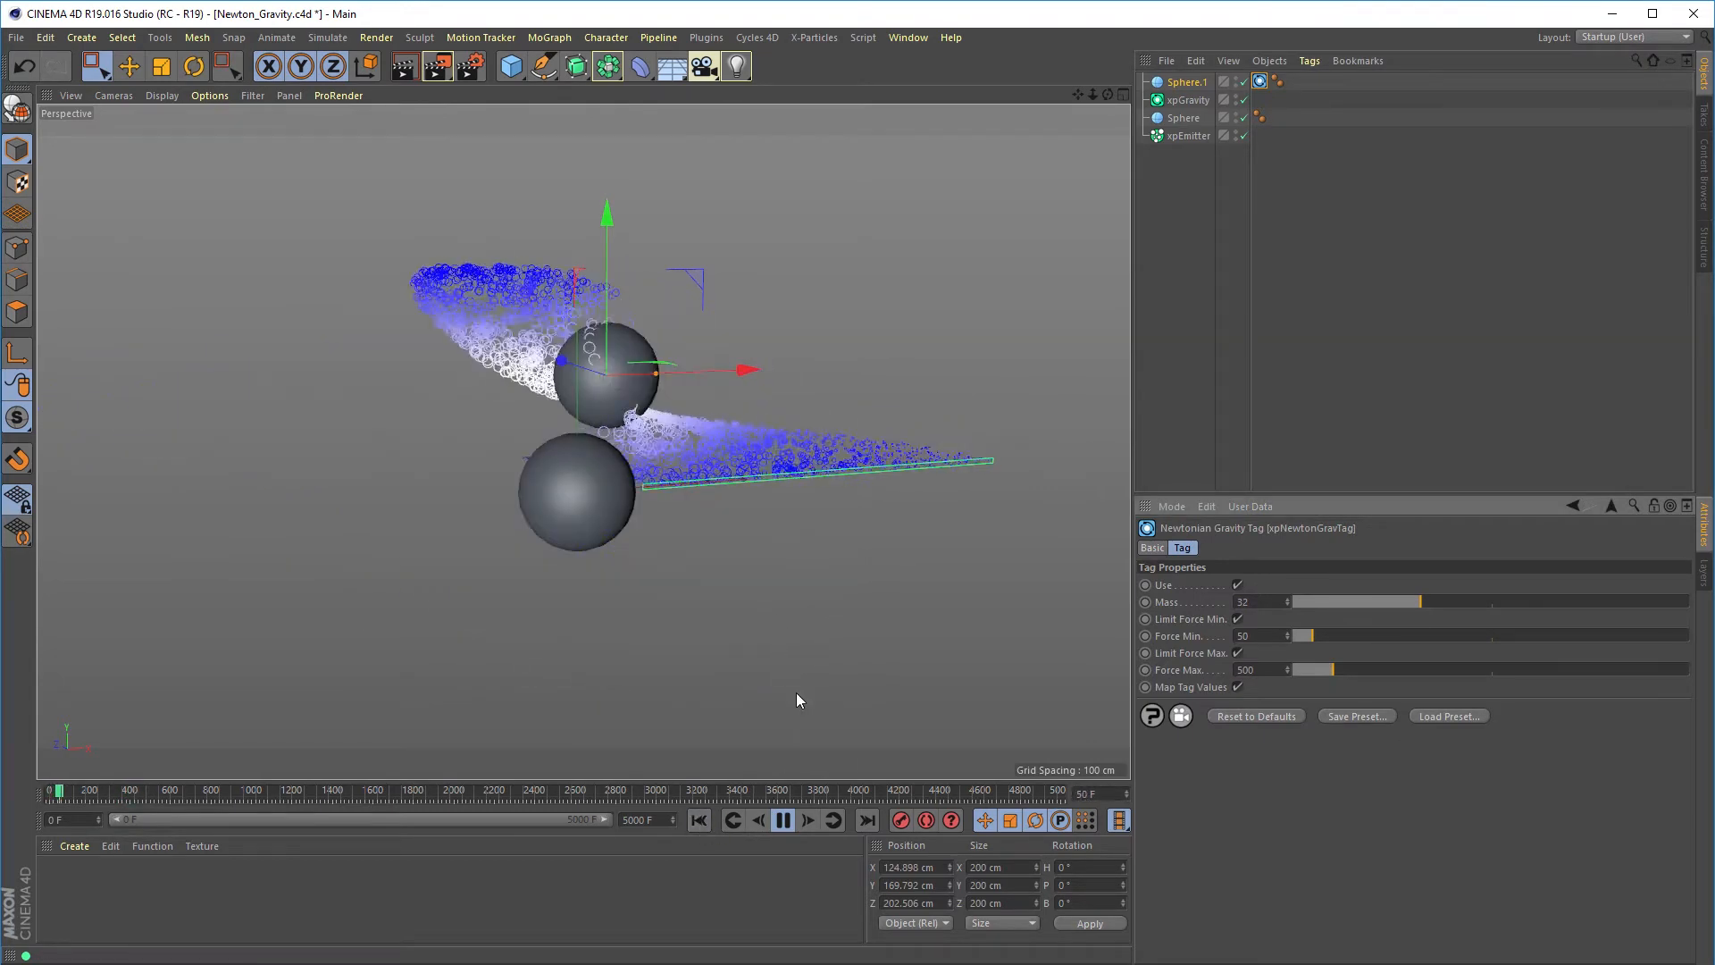